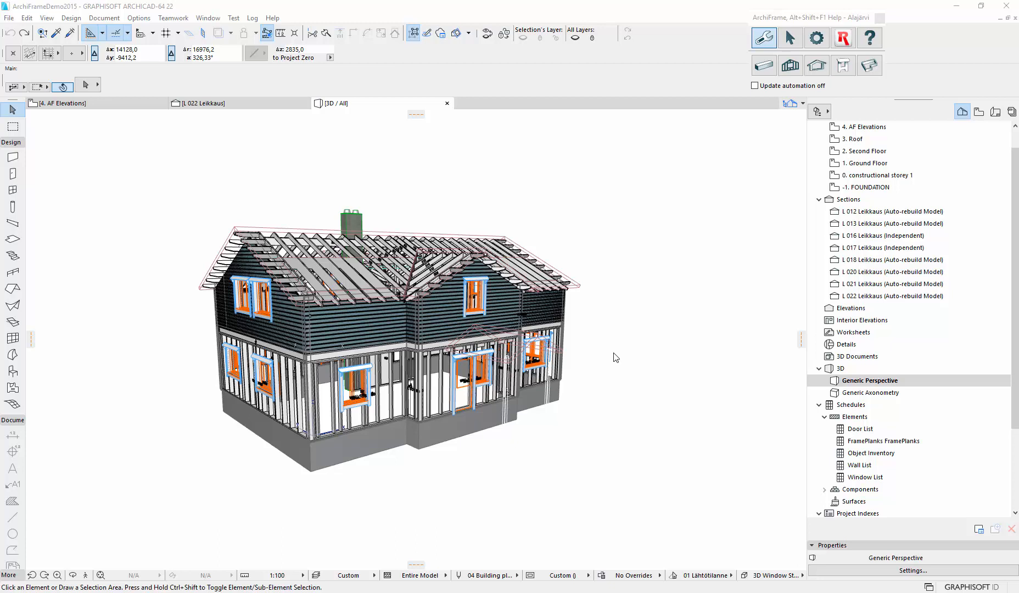
pyautogui.moveTo(578, 286)
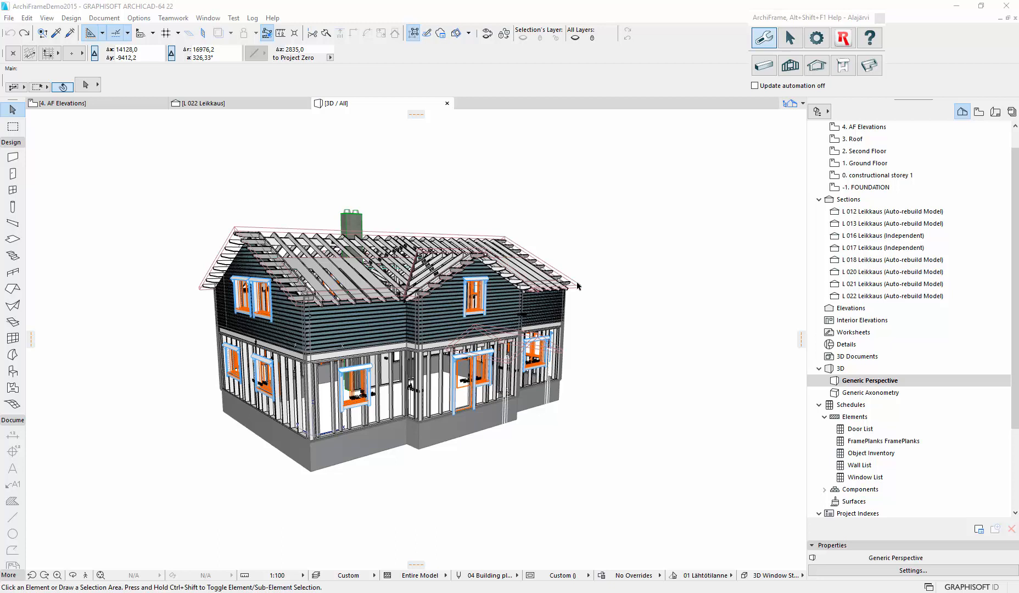
pyautogui.moveTo(451, 310)
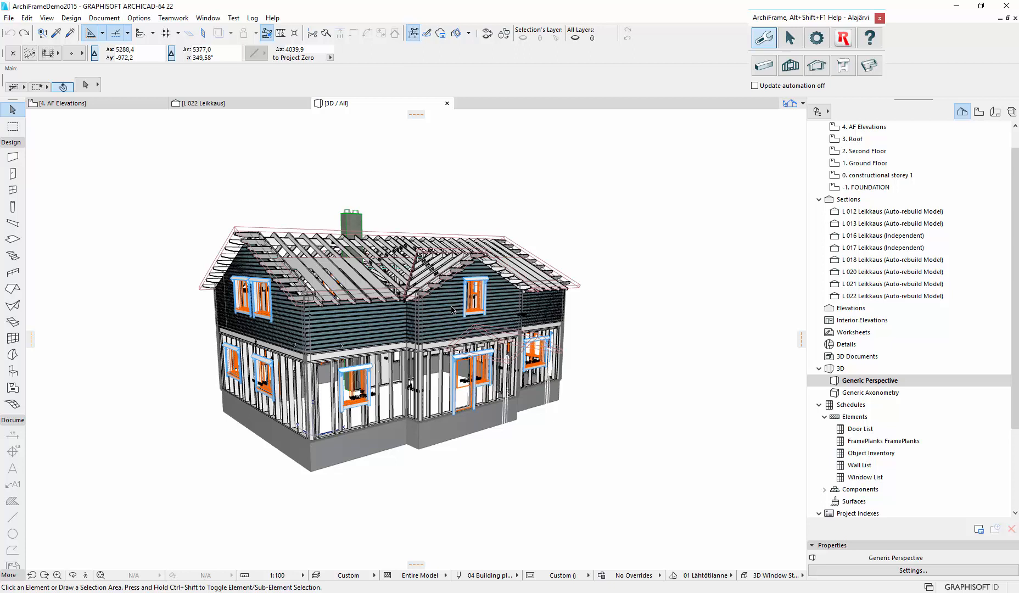
# Select a second-floor board panel and review its Current width, Current height and iPanelProfDX (135)
pyautogui.click(453, 311)
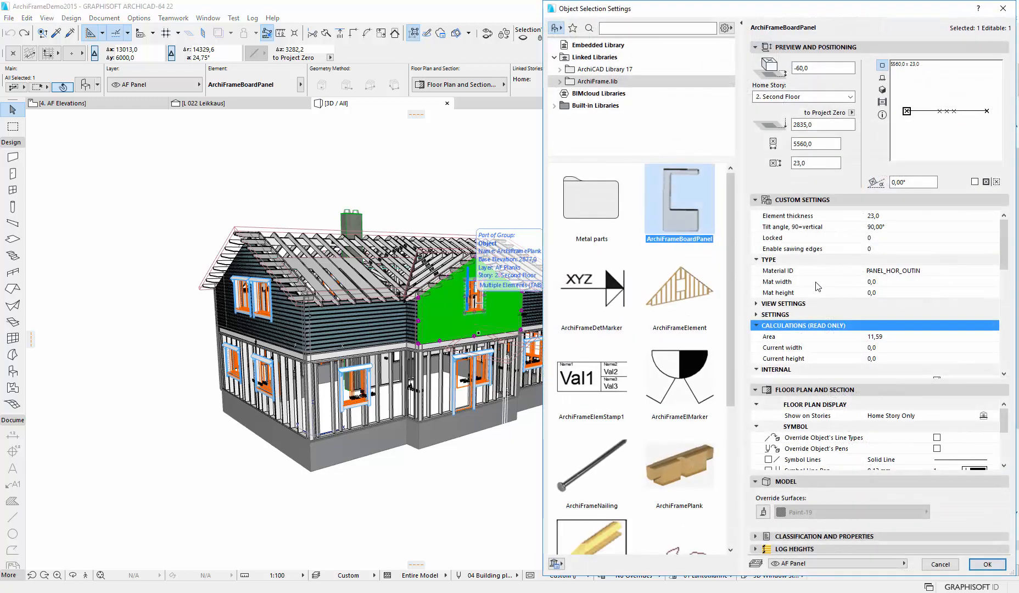
pyautogui.moveTo(901, 344)
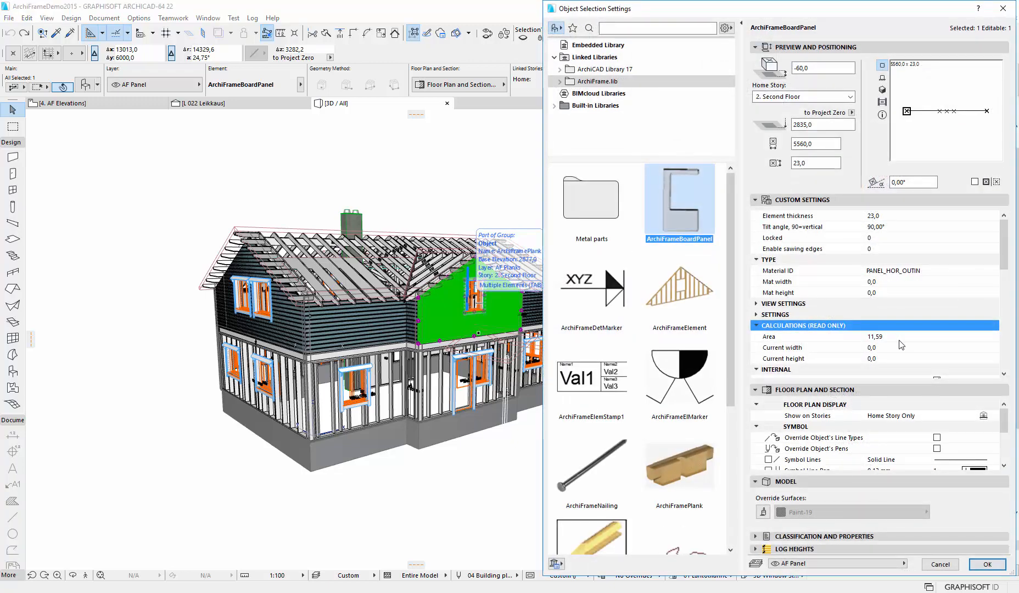
pyautogui.click(783, 347)
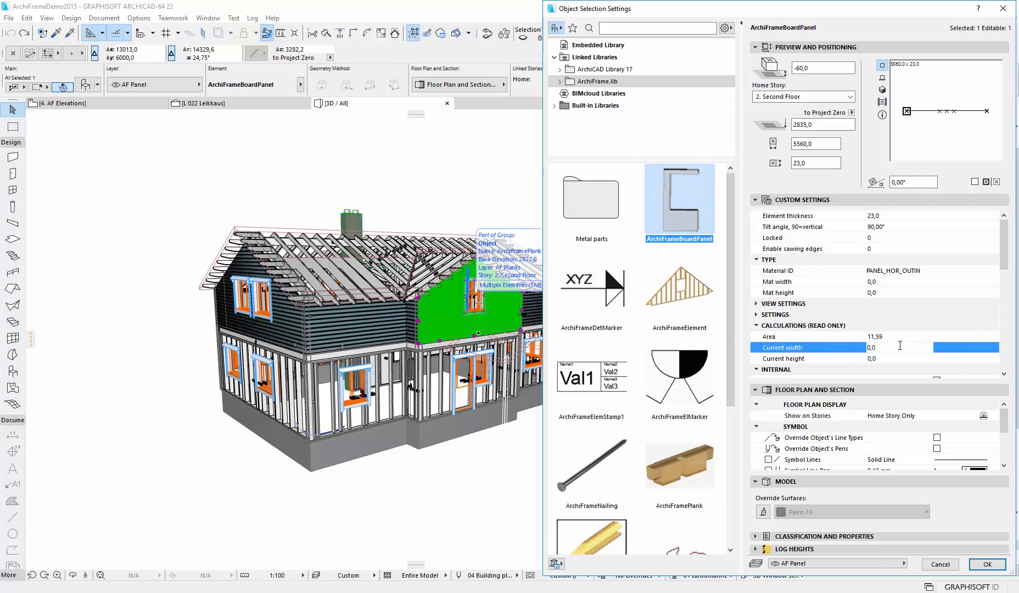
pyautogui.click(809, 358)
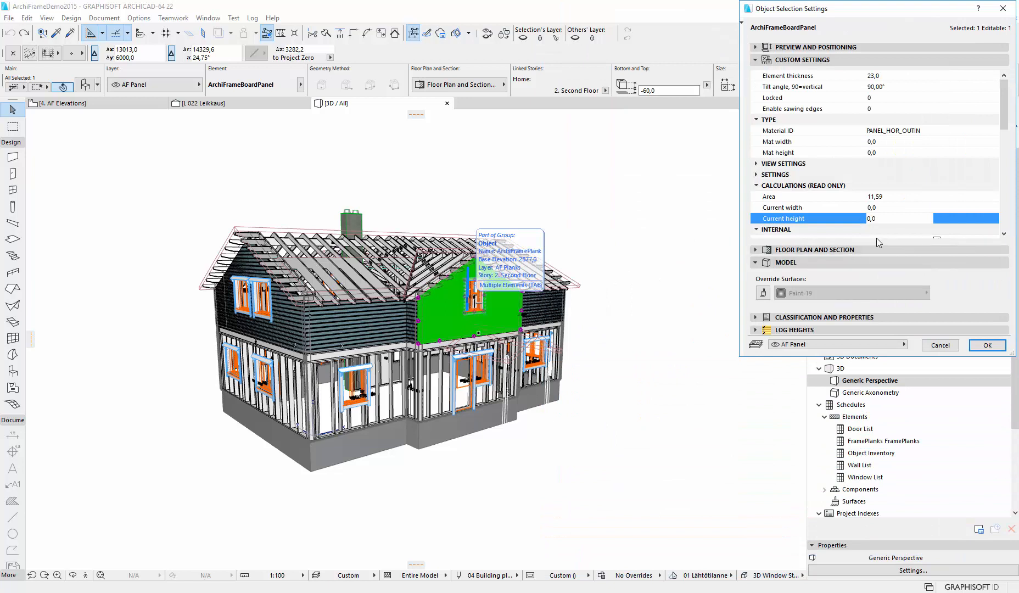
pyautogui.scroll(-3)
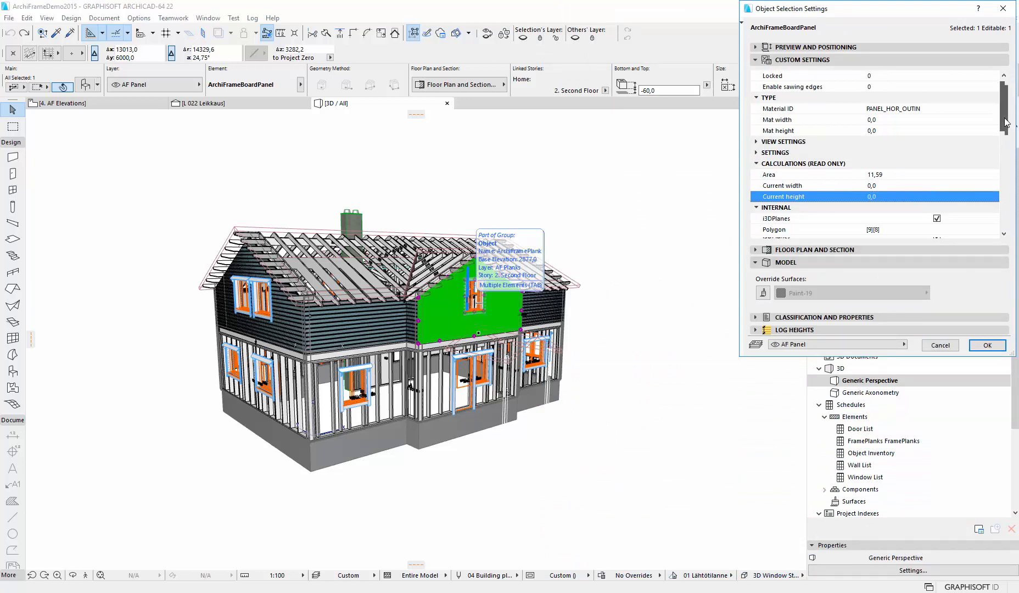
pyautogui.scroll(-3)
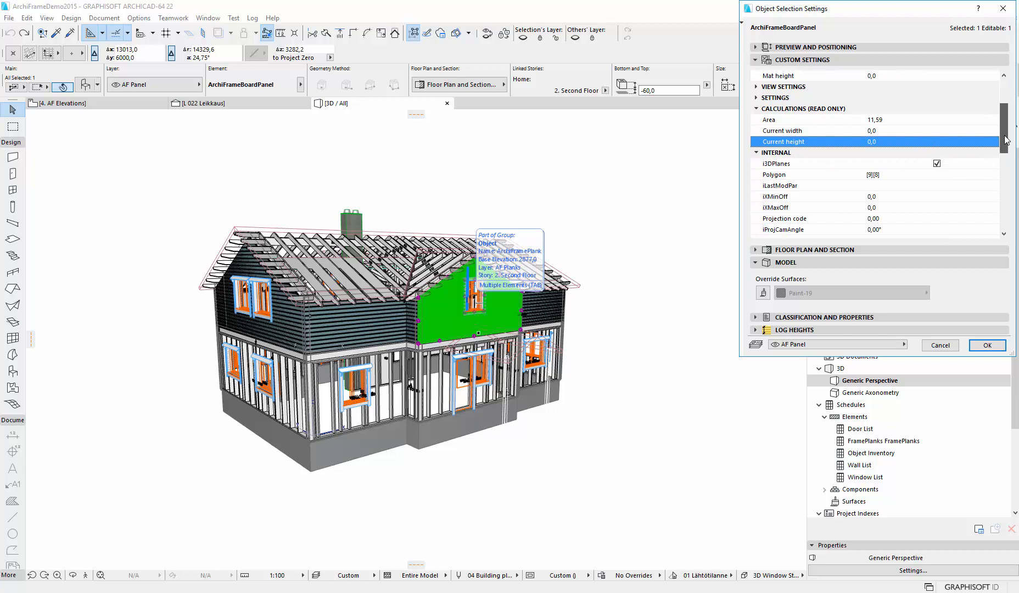
pyautogui.scroll(-3)
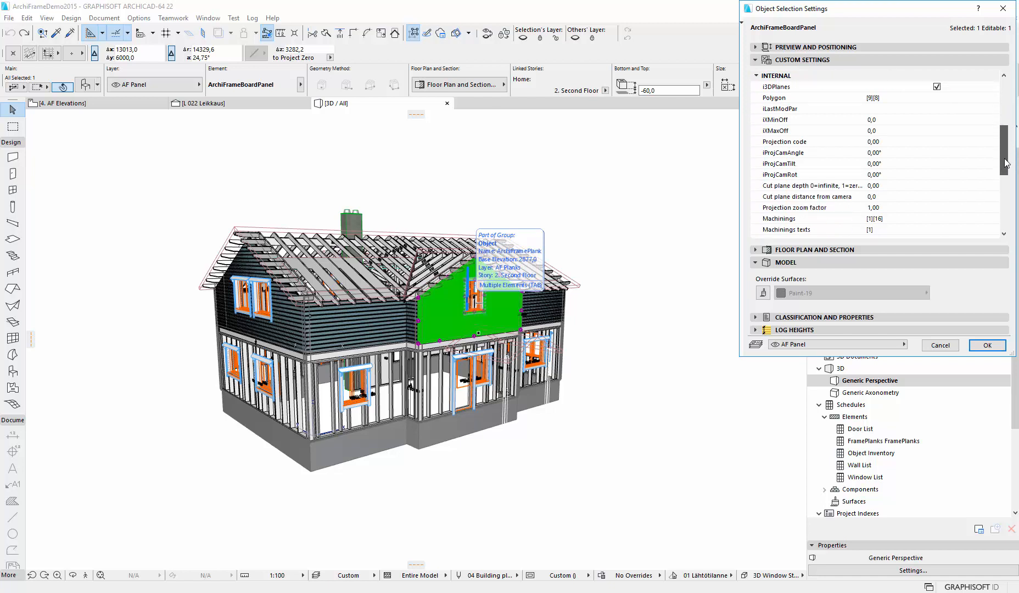
pyautogui.scroll(-3)
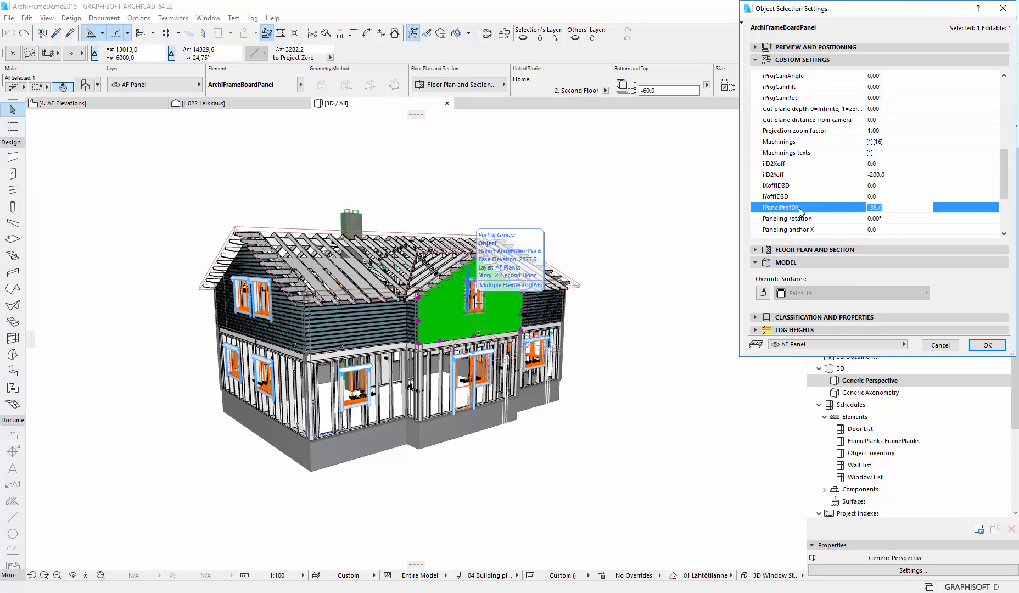
pyautogui.click(893, 208)
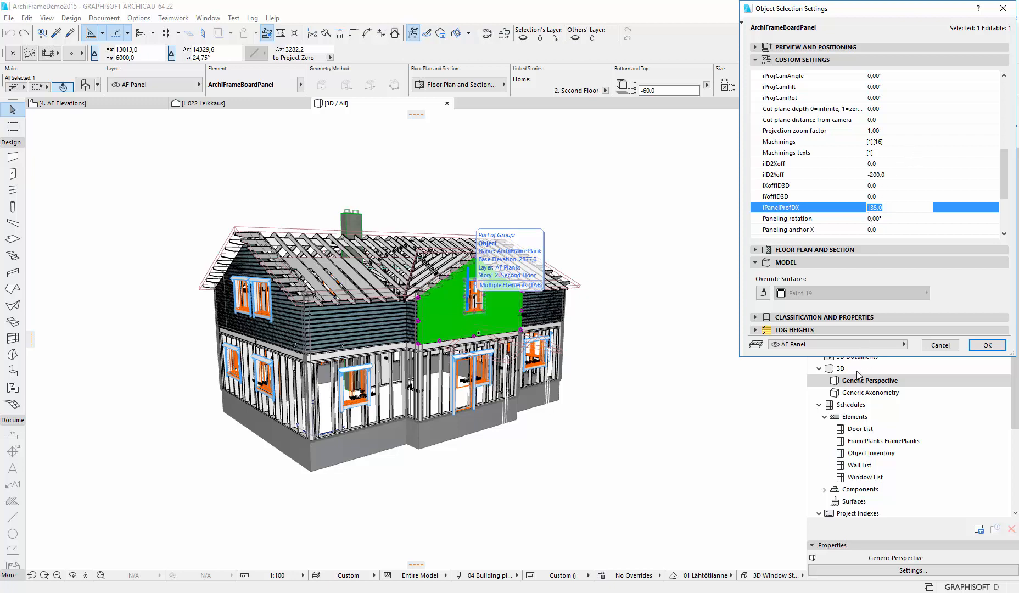
# Cancel the board settings and add a new Elements schedule with ID ArchiFrameBoards
pyautogui.click(987, 345)
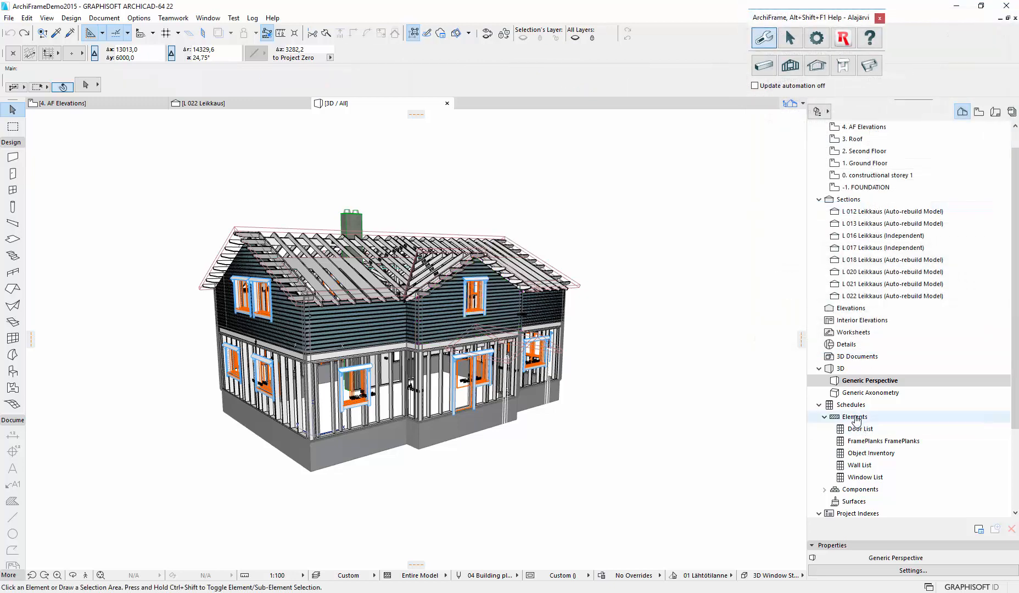
pyautogui.rightClick(855, 417)
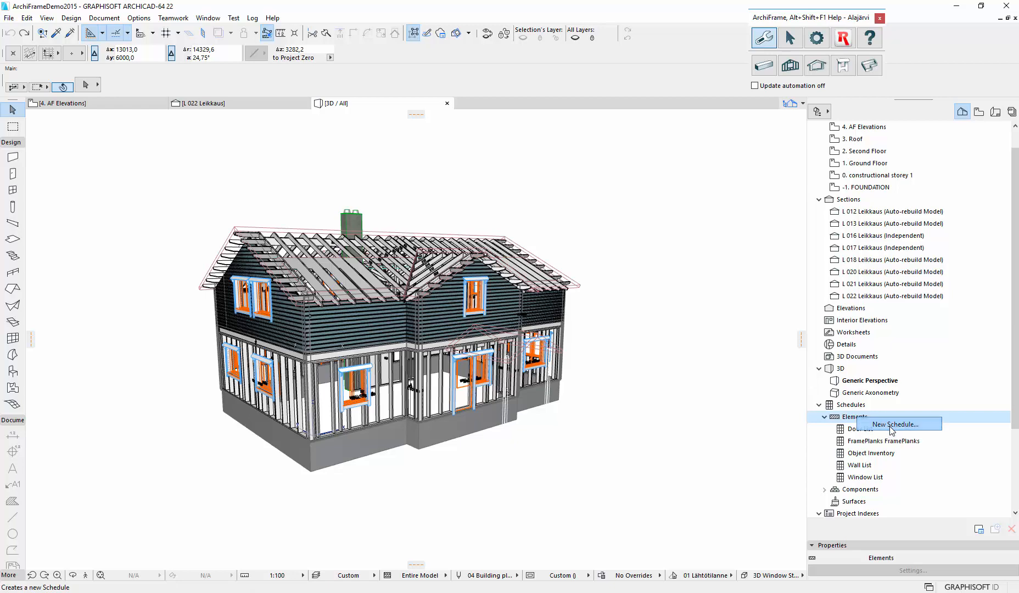
pyautogui.click(897, 424)
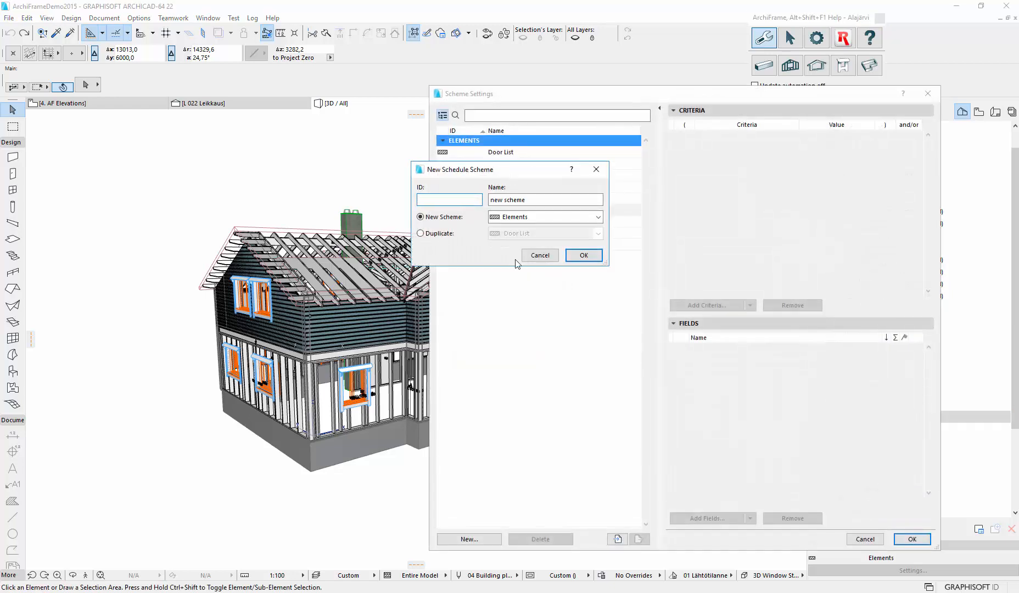
pyautogui.write('ArchiFrame')
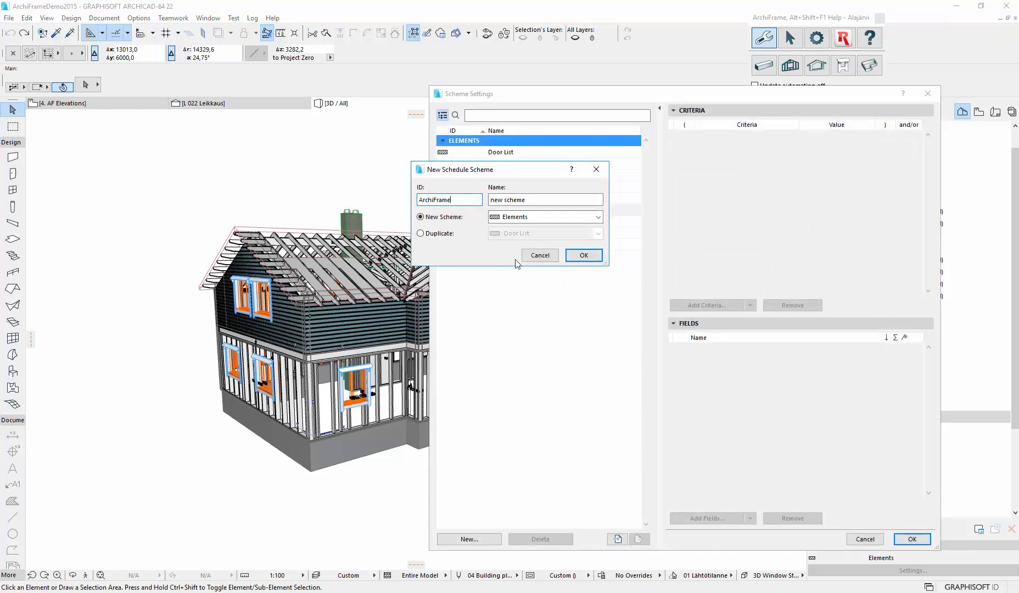
pyautogui.write('Boards')
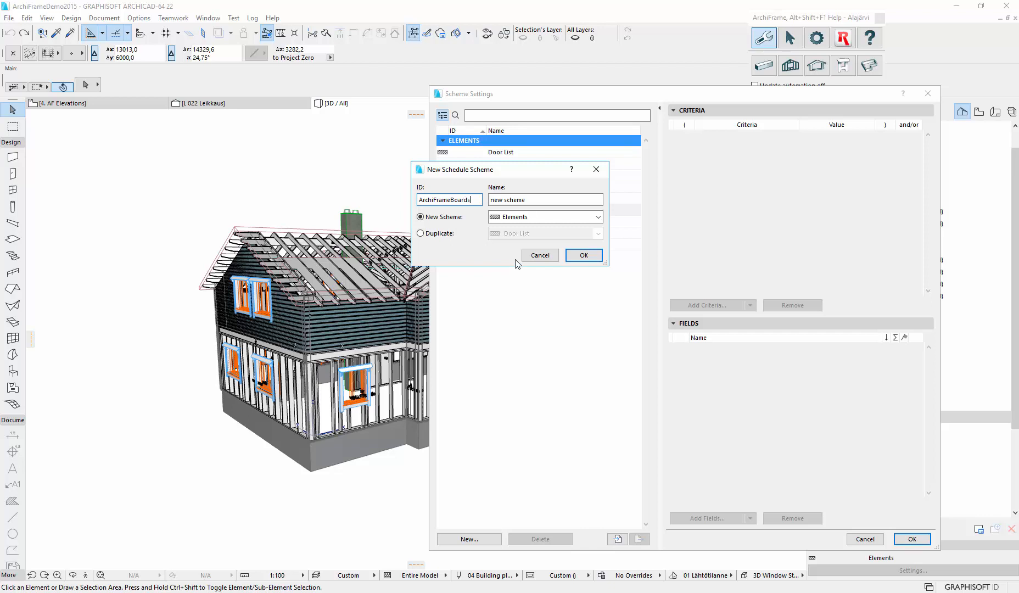
pyautogui.click(583, 256)
pyautogui.write('ArchiFrameBoards')
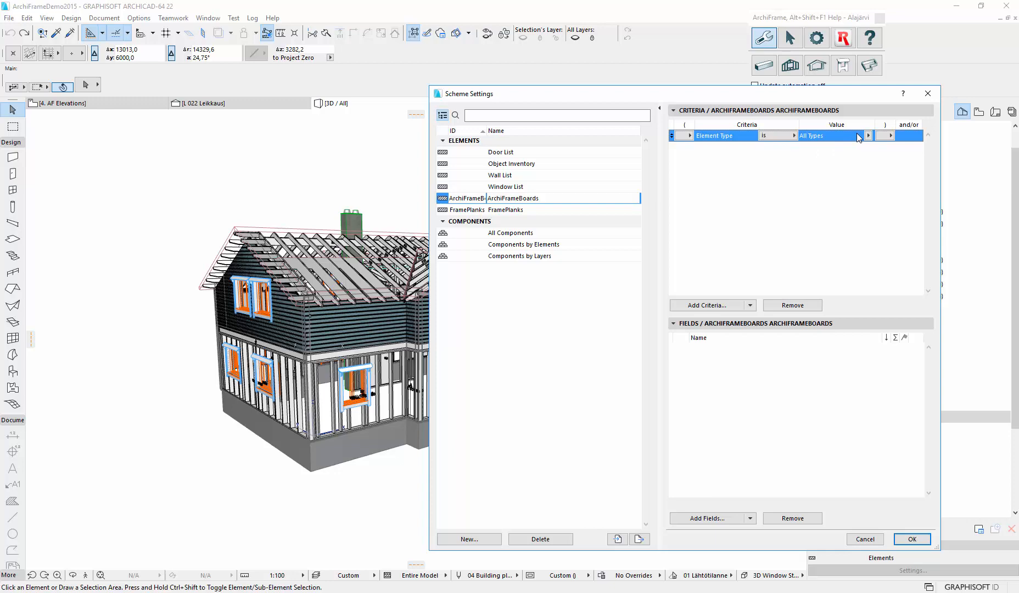
# Set criteria Element Type is Object and Library Part Name contains ArchiFrameBoardPanel
pyautogui.click(868, 135)
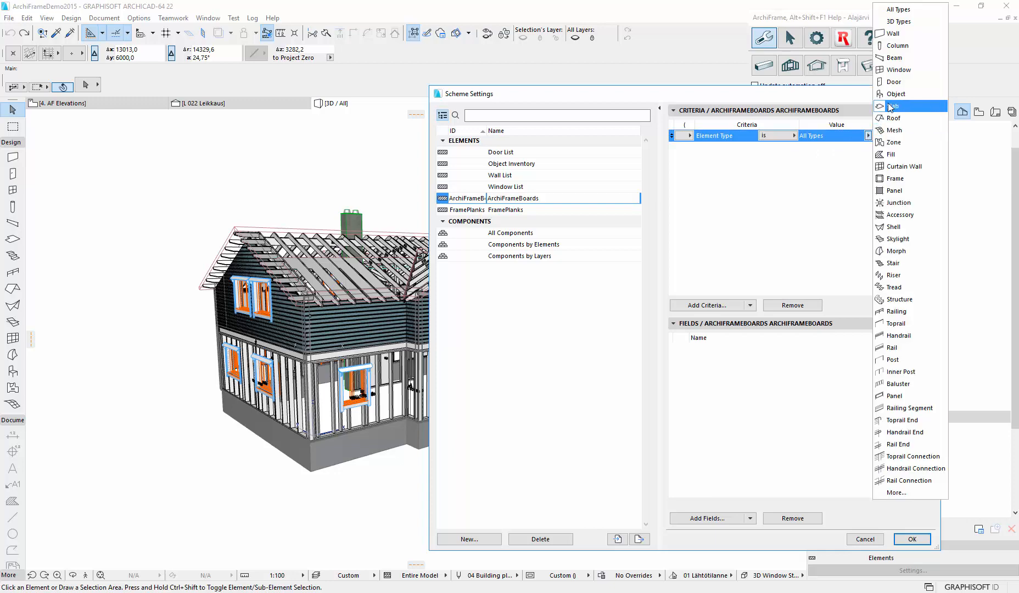
pyautogui.click(899, 94)
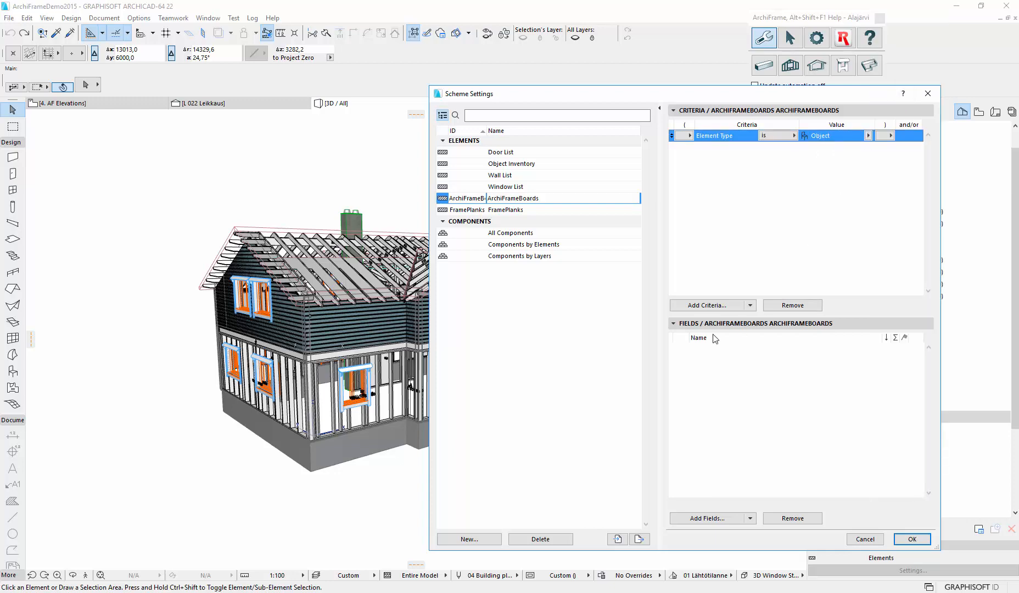
pyautogui.click(706, 519)
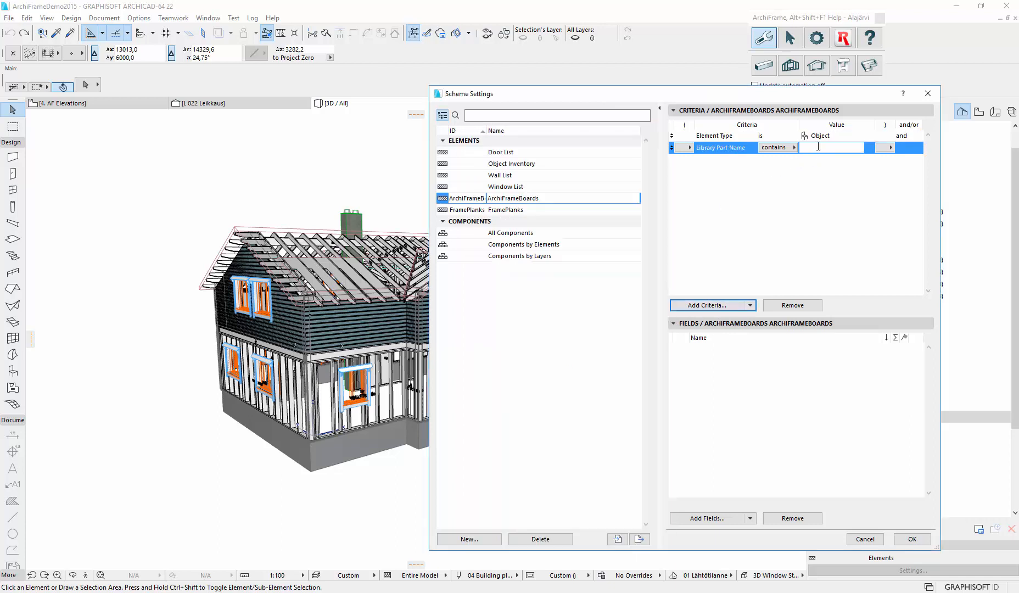
pyautogui.write('ArchiFrame')
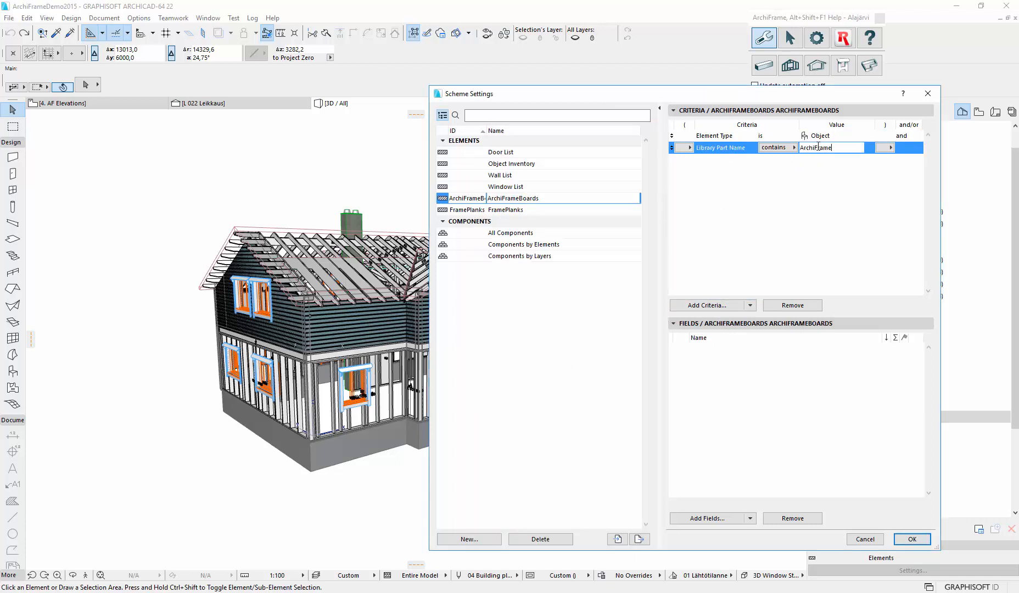
pyautogui.write('BoardPanel')
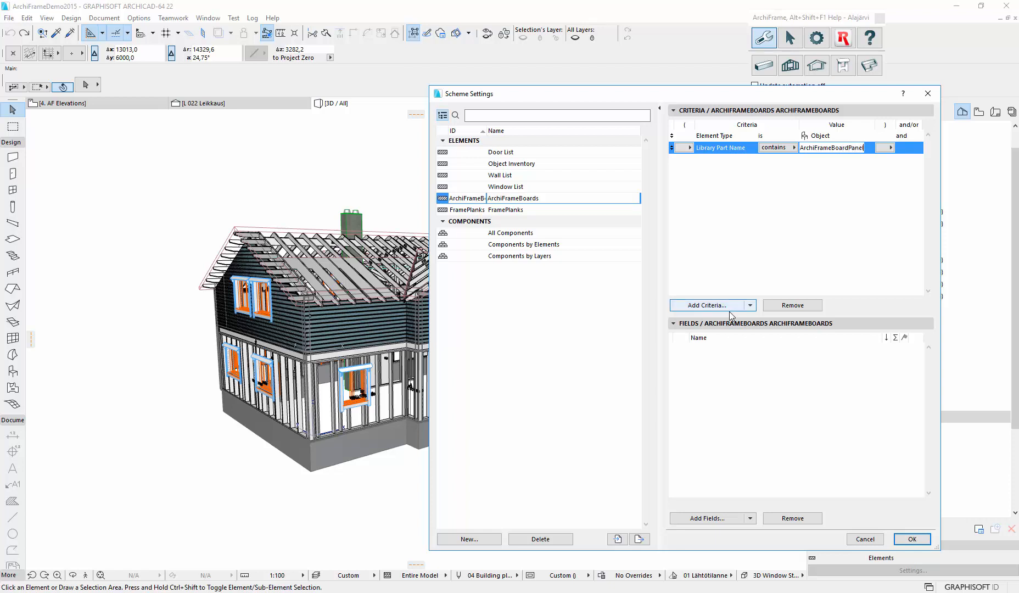
pyautogui.click(750, 305)
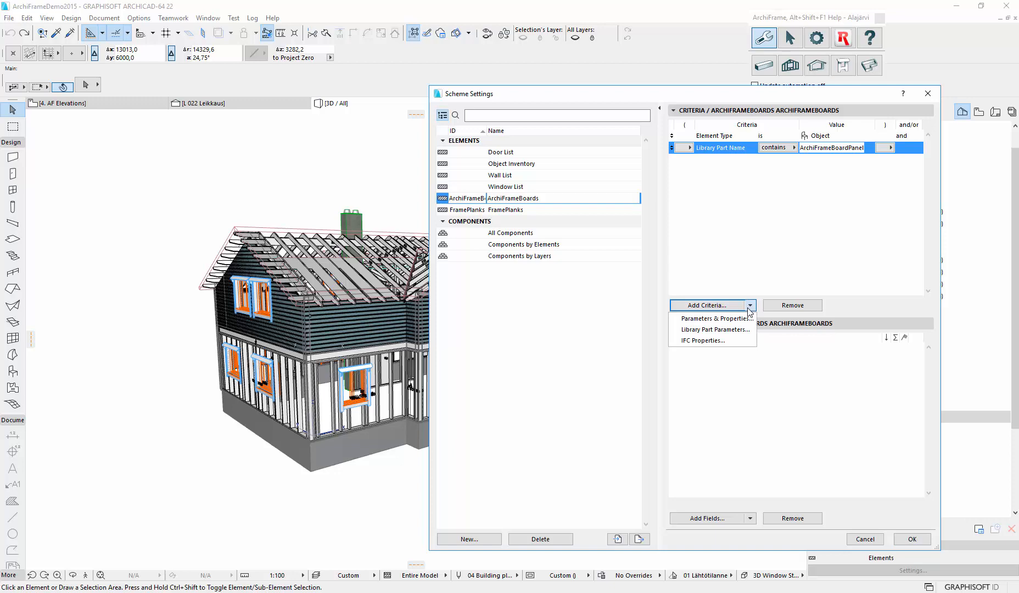
pyautogui.moveTo(715, 319)
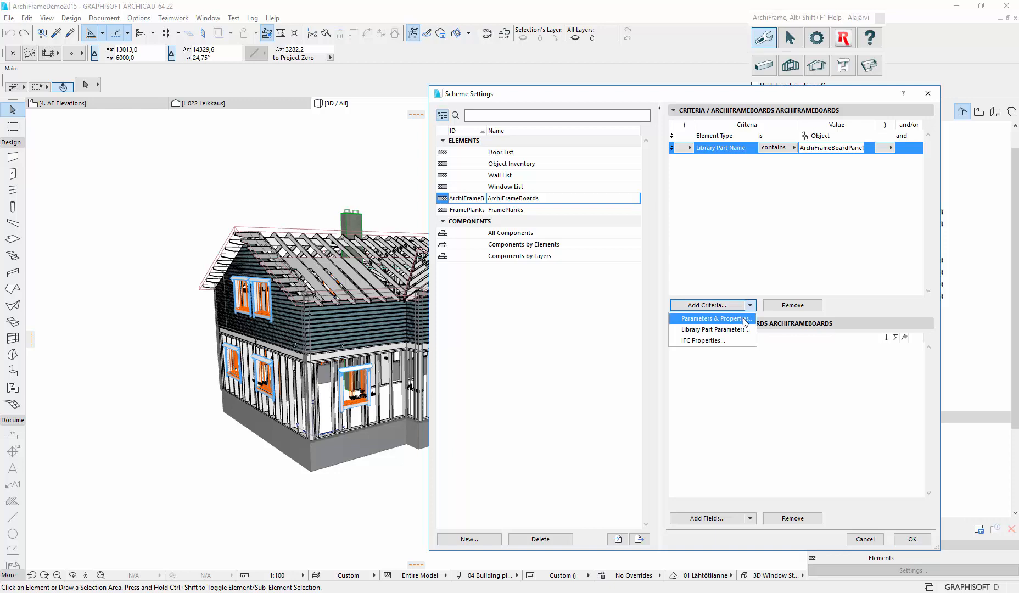
# Add ArchiFrameBoardPanel.gsm criteria iPanelProfDX = 0,0 and Projection code = 0,00
pyautogui.click(713, 318)
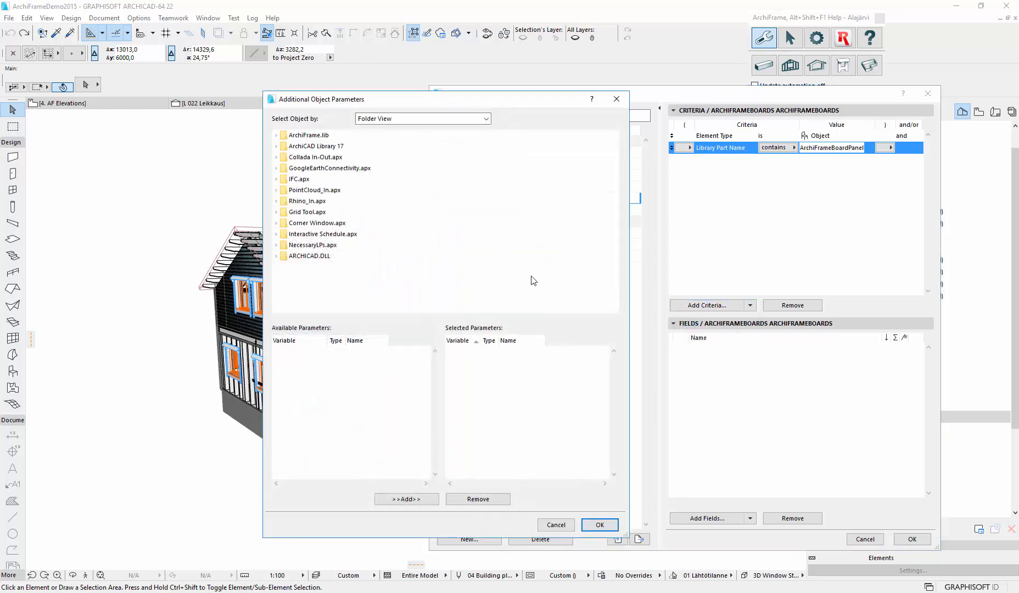
pyautogui.click(275, 135)
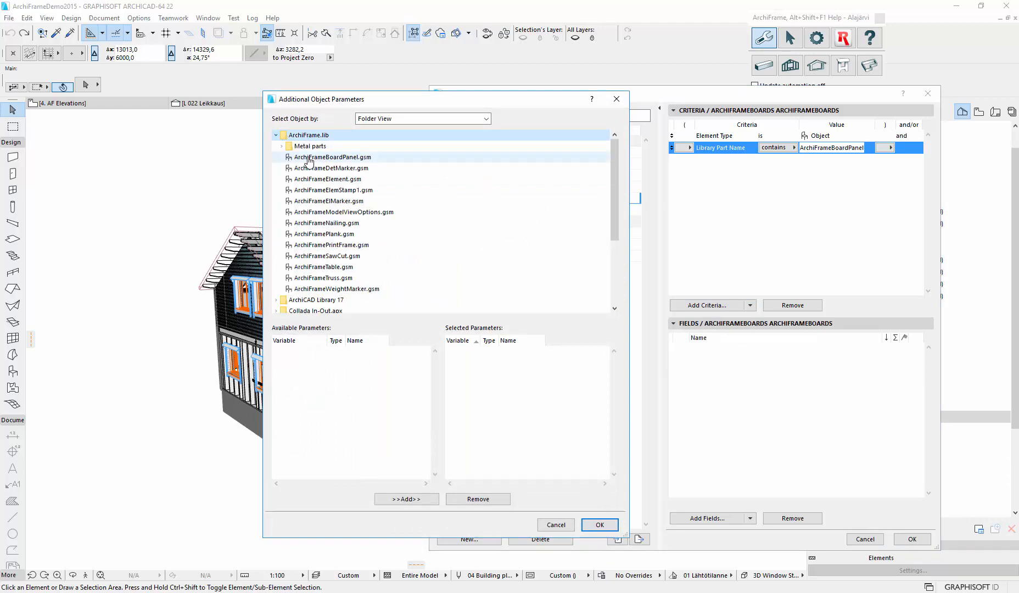
pyautogui.click(331, 157)
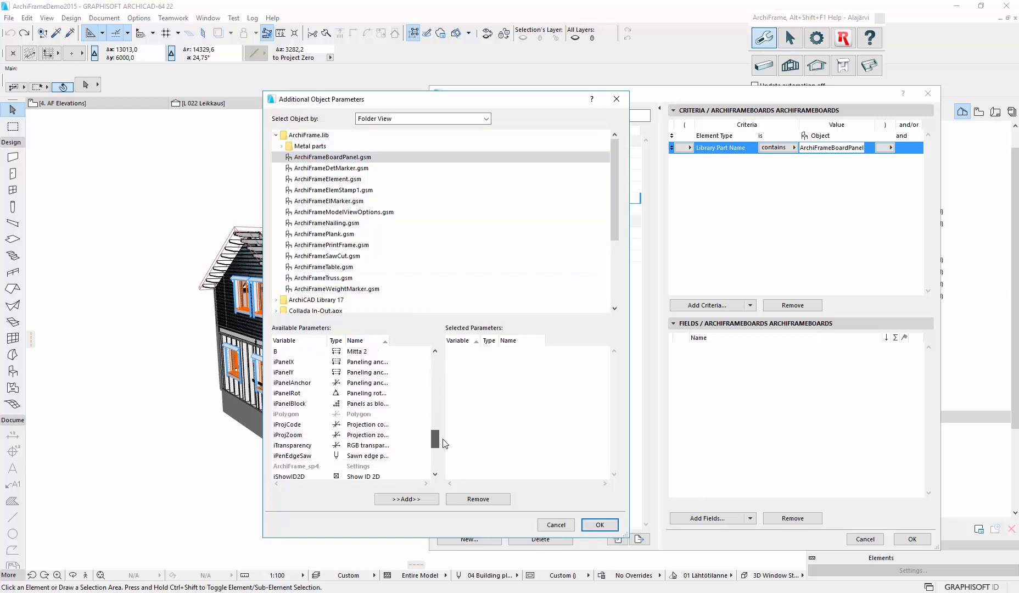
pyautogui.click(367, 425)
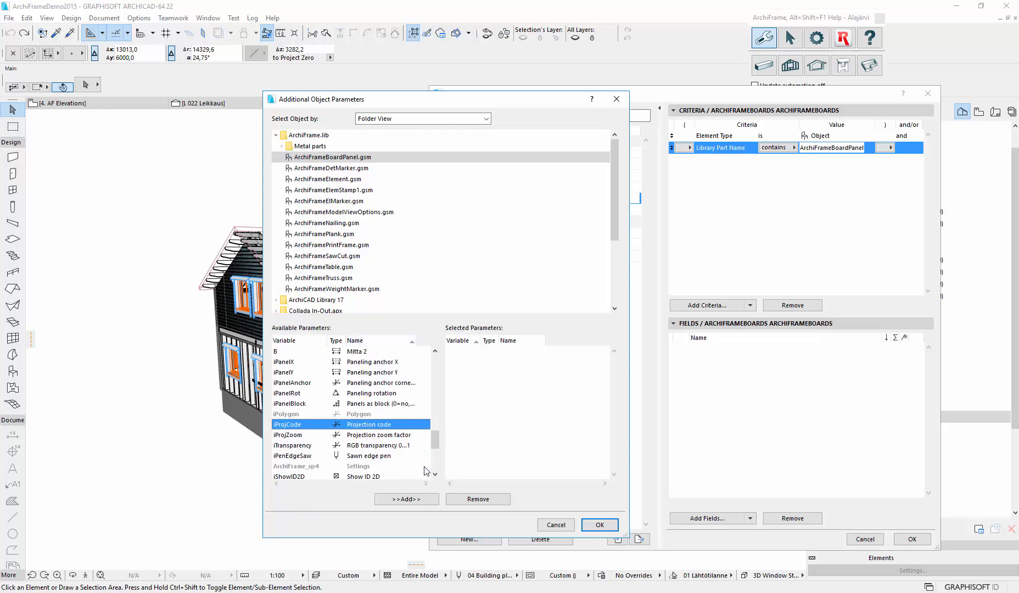
pyautogui.click(407, 498)
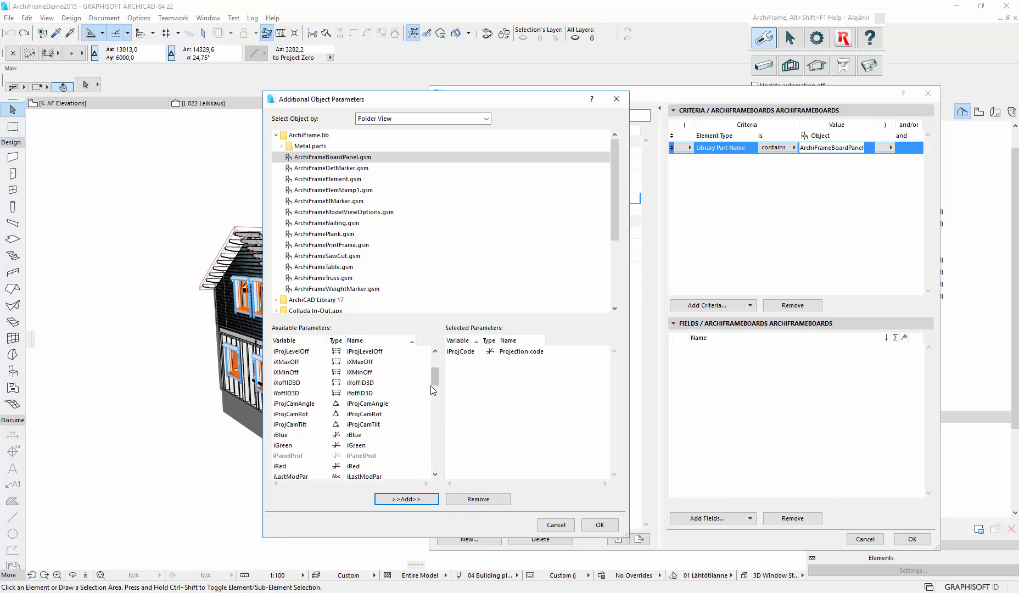
pyautogui.moveTo(436, 368)
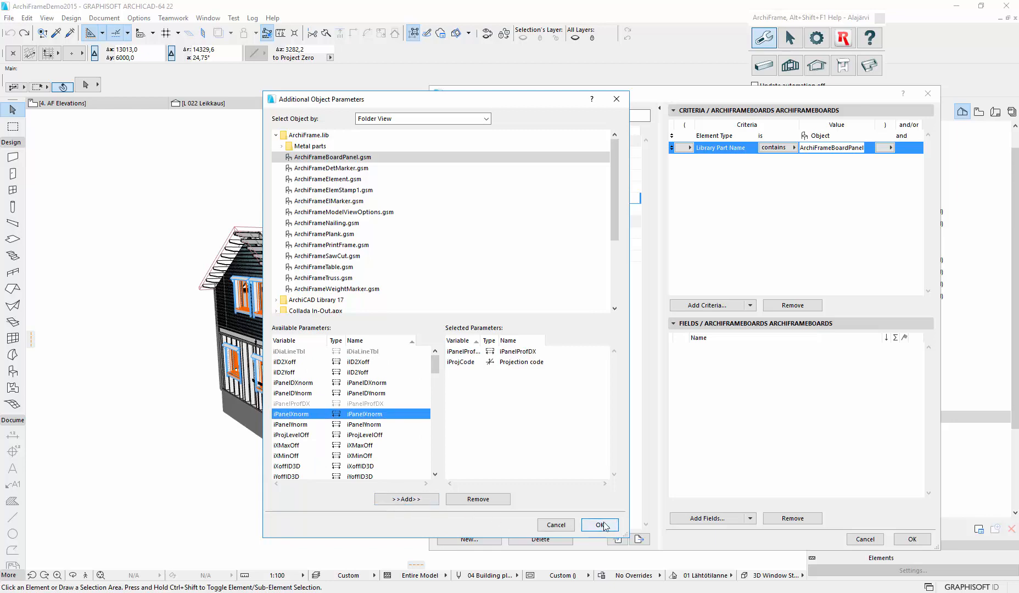
pyautogui.click(600, 525)
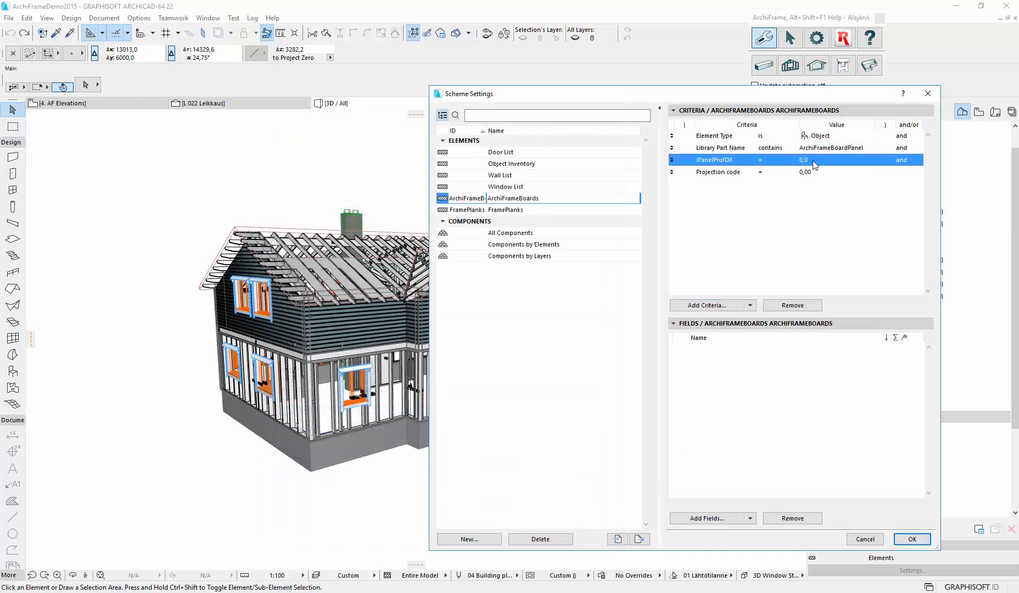
pyautogui.click(814, 159)
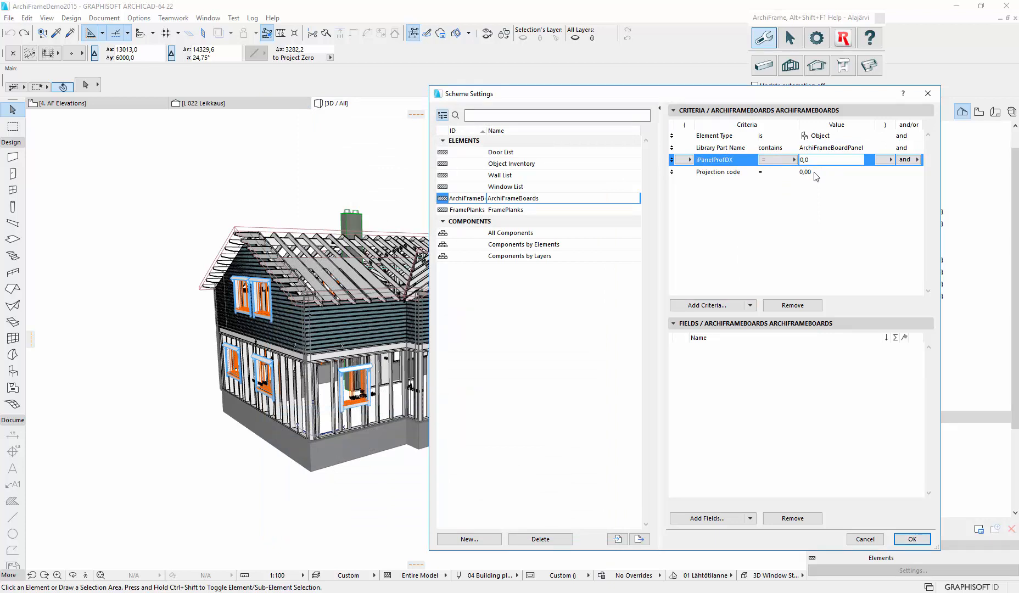
pyautogui.moveTo(778, 196)
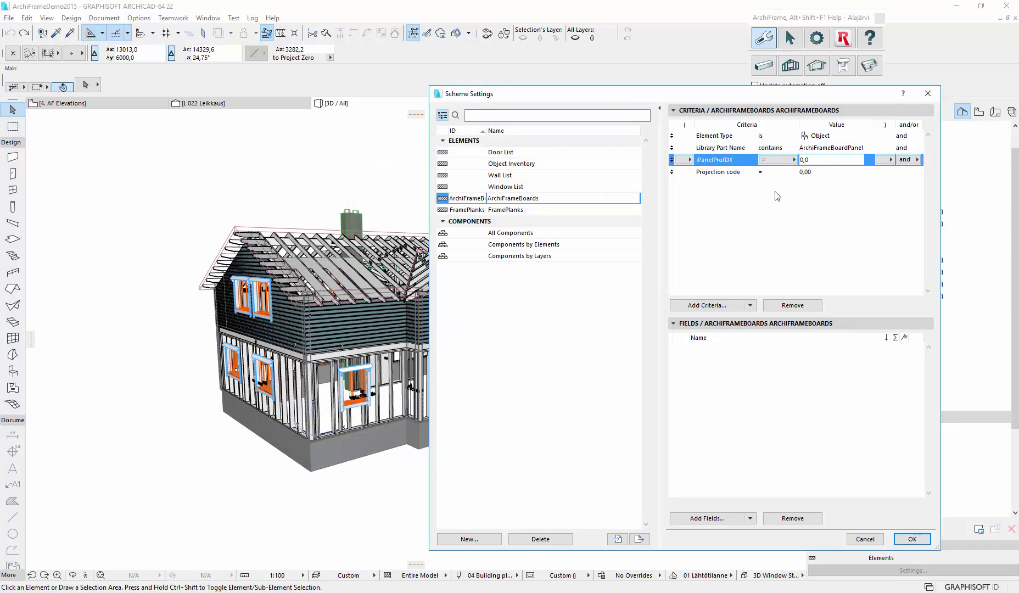
pyautogui.click(831, 160)
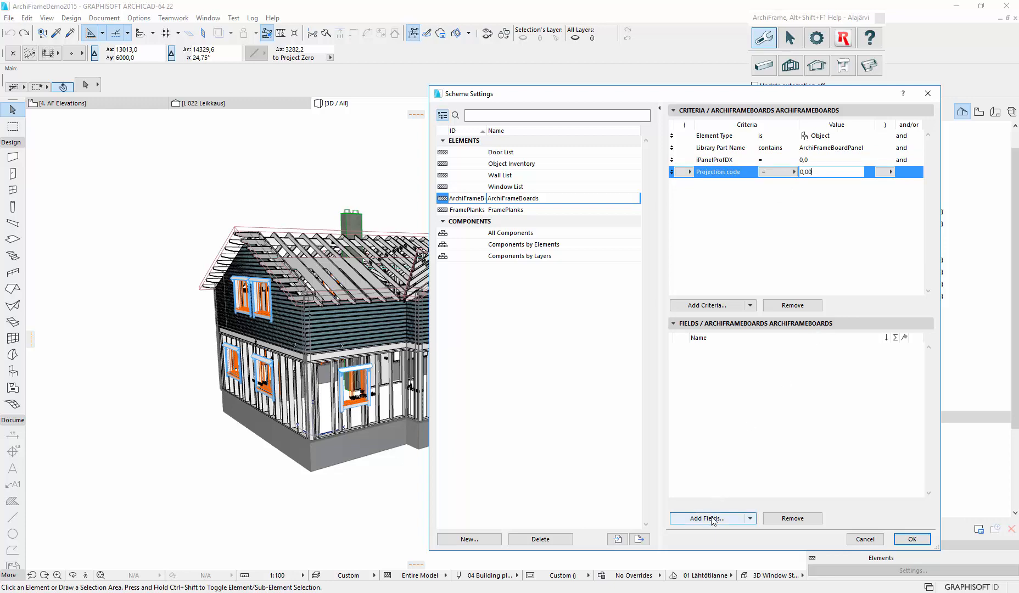
pyautogui.moveTo(722, 521)
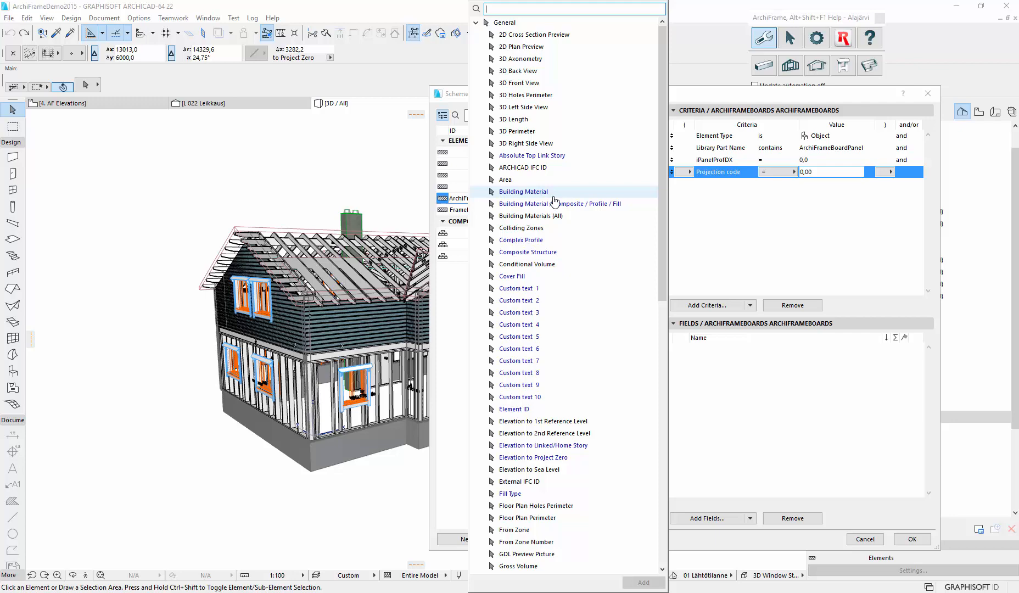
# Add Element ID and Quantity as schedule fields
pyautogui.doubleClick(514, 409)
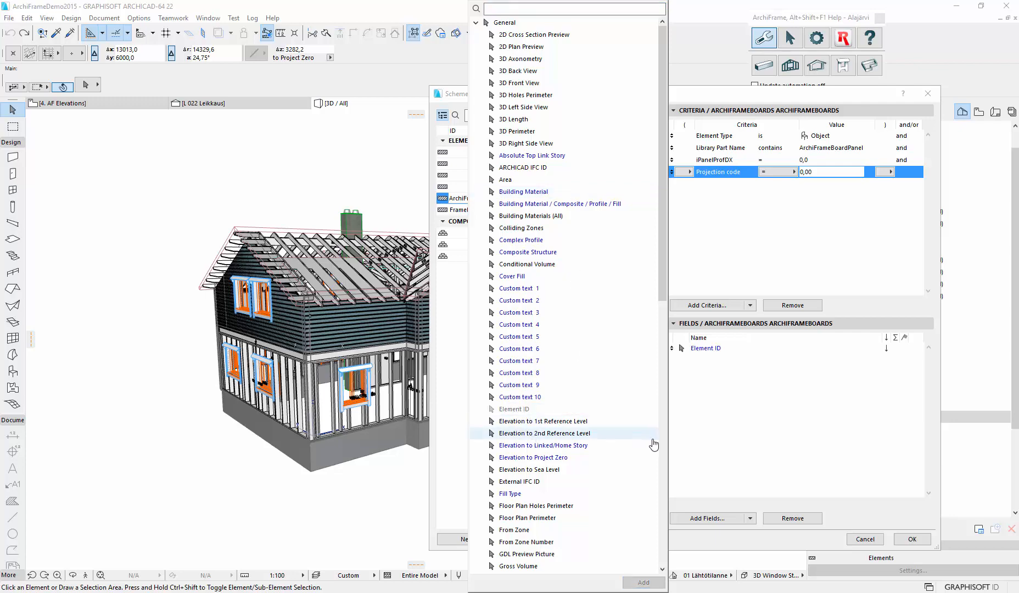
pyautogui.scroll(-3)
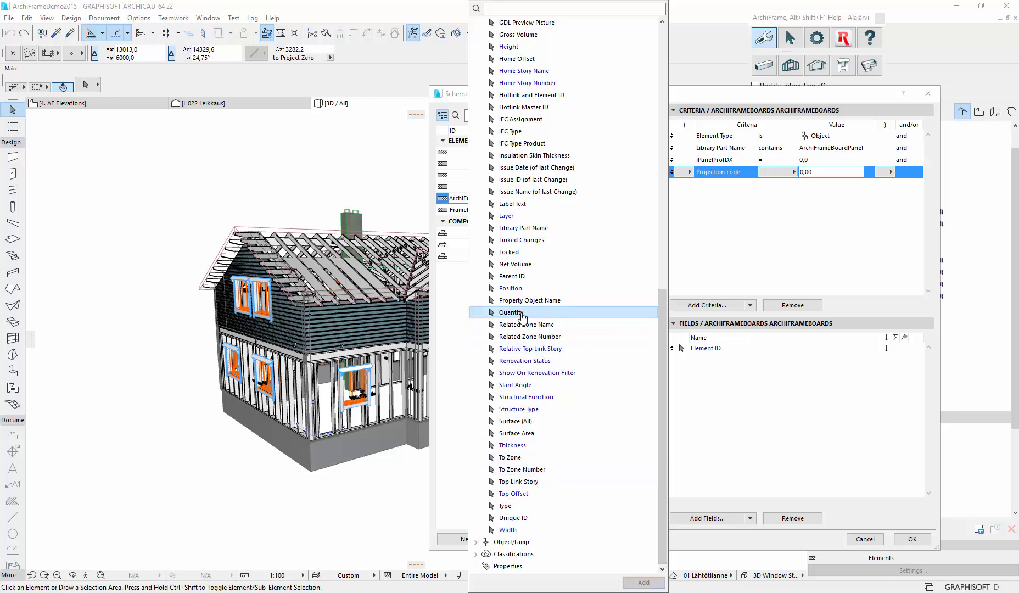
pyautogui.click(511, 312)
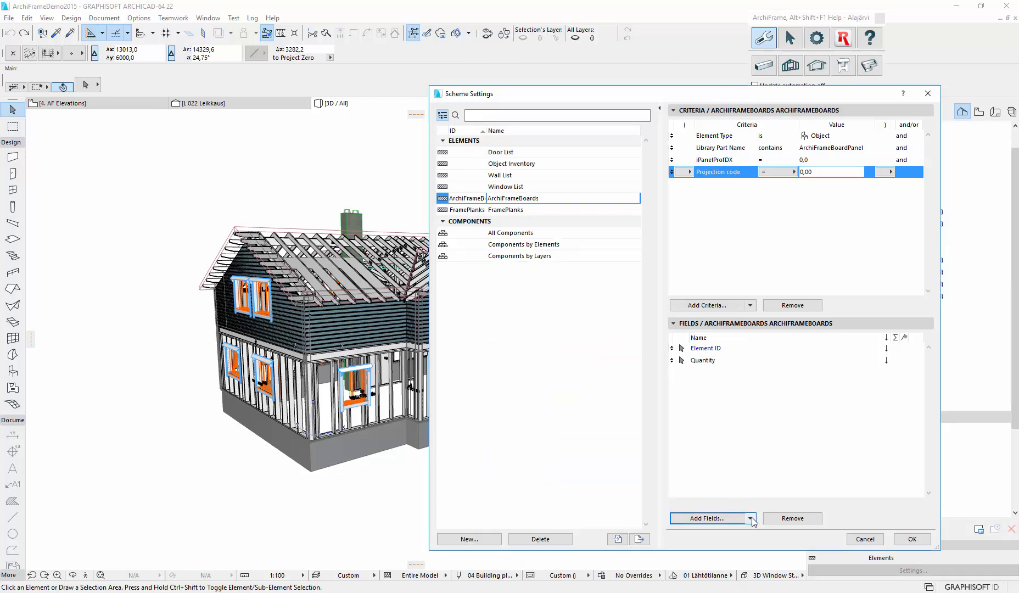
# Add ArchiFrameBoardPanel parameters Element thickness, Current width and Current height as fields
pyautogui.click(749, 518)
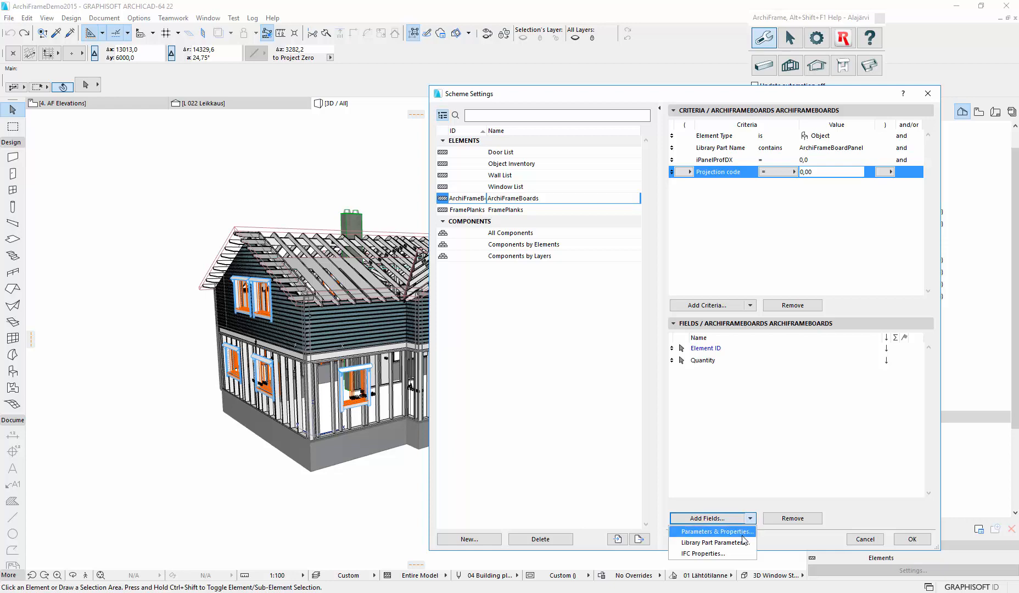
pyautogui.moveTo(739, 543)
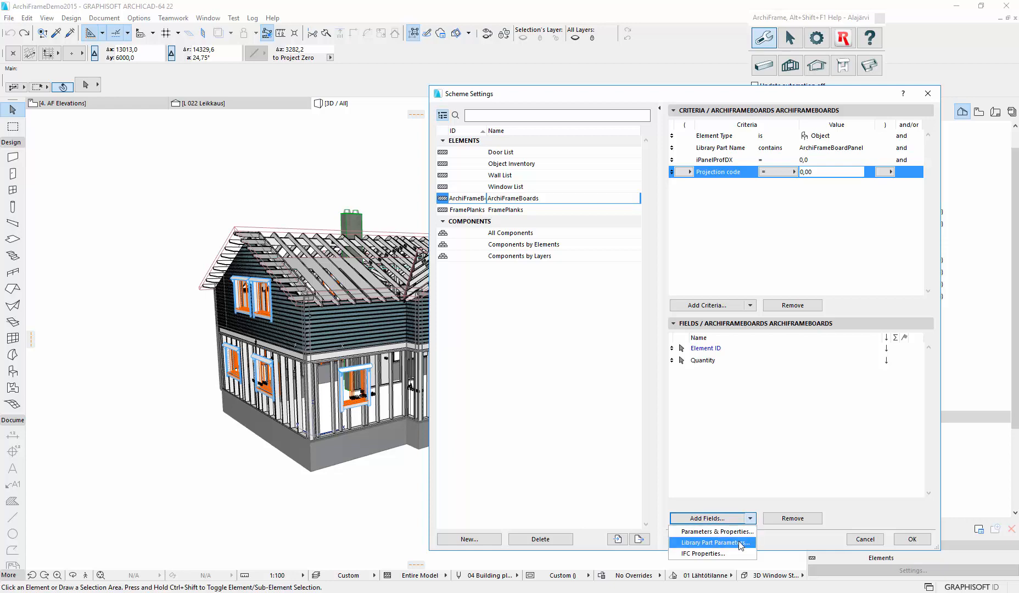
pyautogui.click(713, 542)
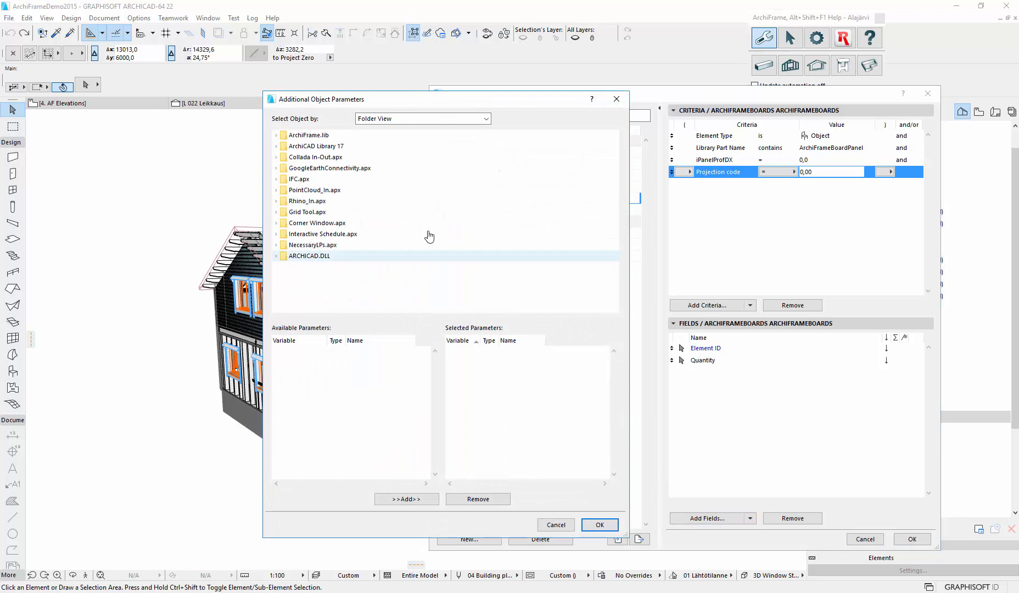
pyautogui.click(276, 135)
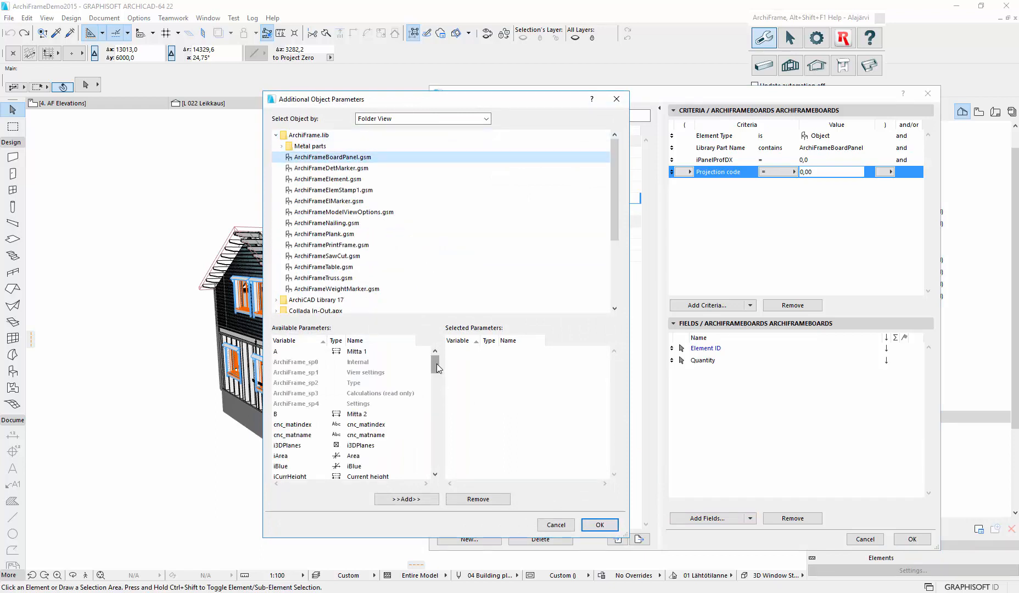
pyautogui.scroll(-3)
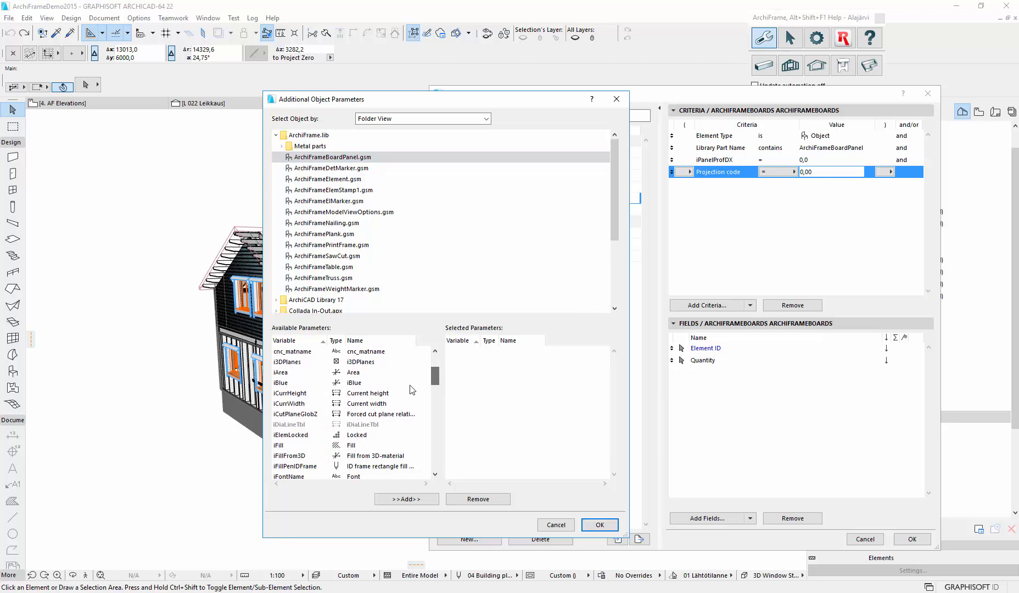
pyautogui.moveTo(392, 396)
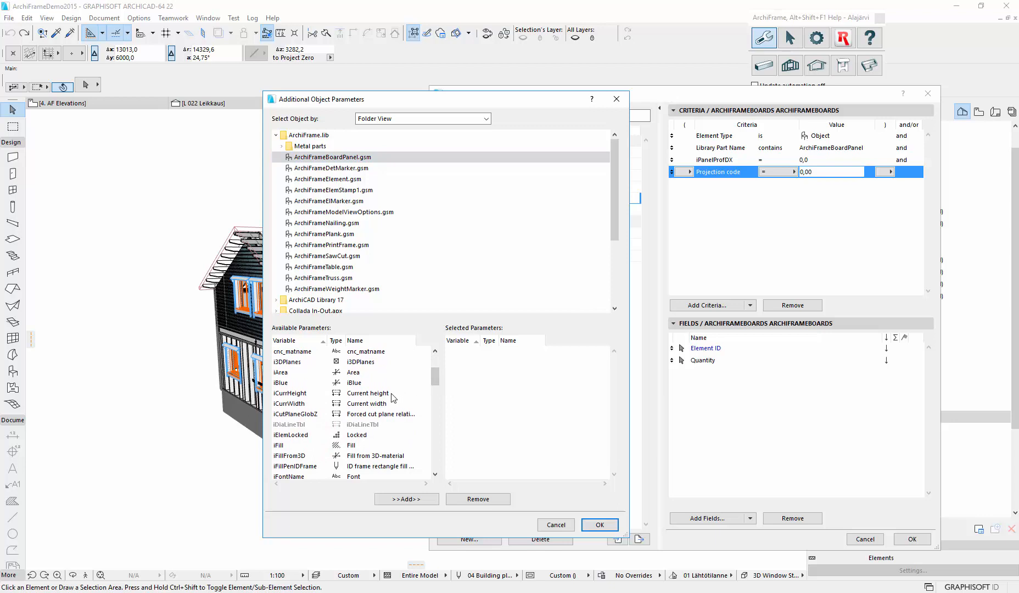
pyautogui.click(367, 393)
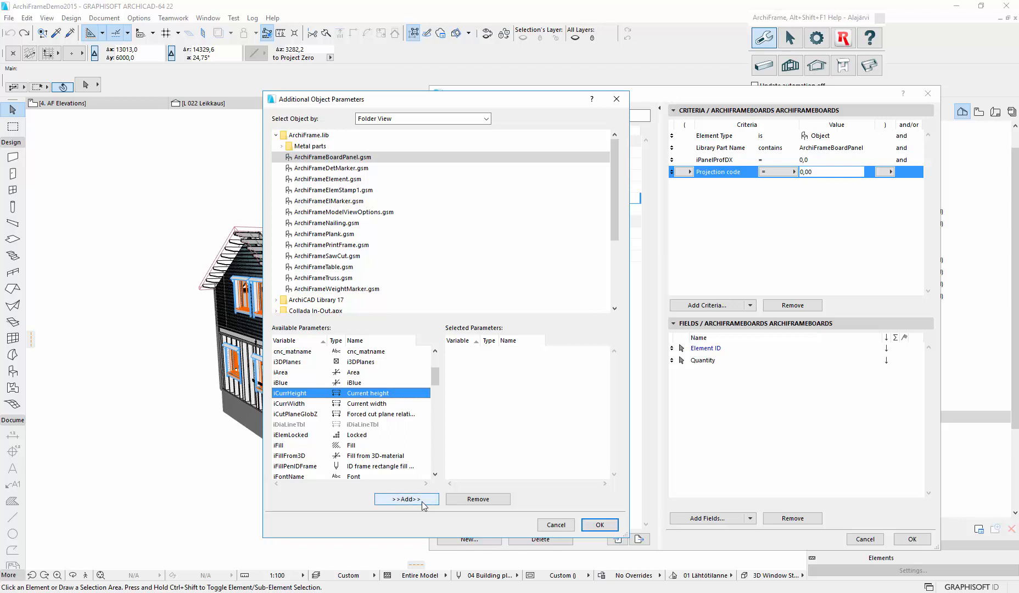
pyautogui.click(406, 499)
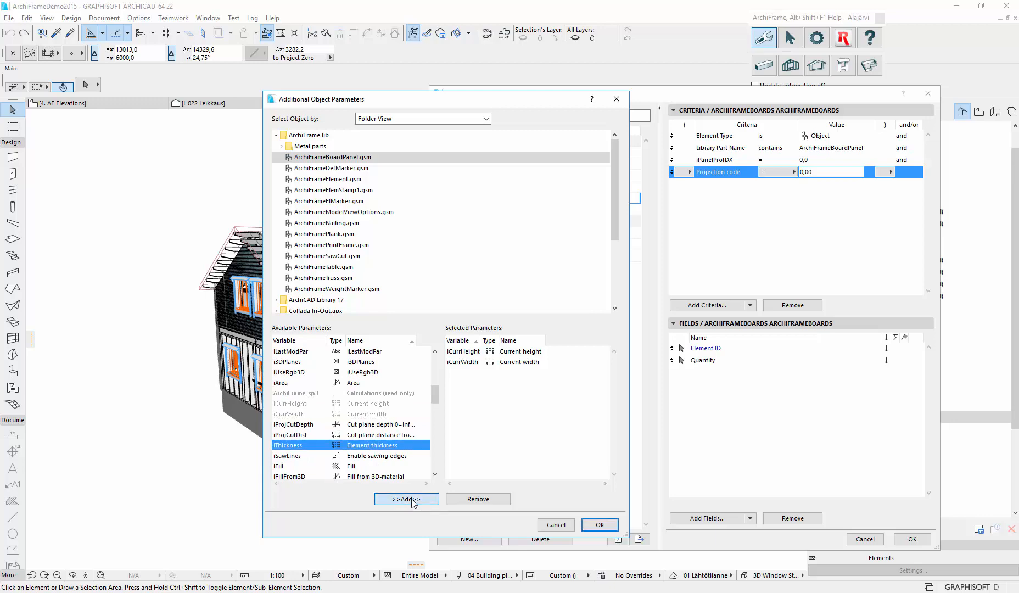
pyautogui.click(407, 499)
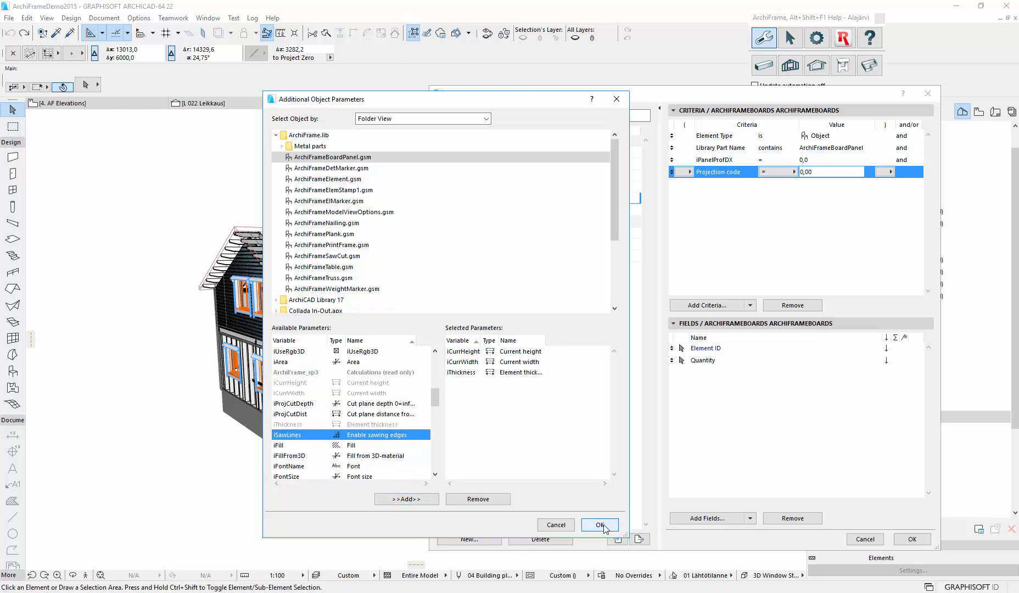
pyautogui.click(600, 525)
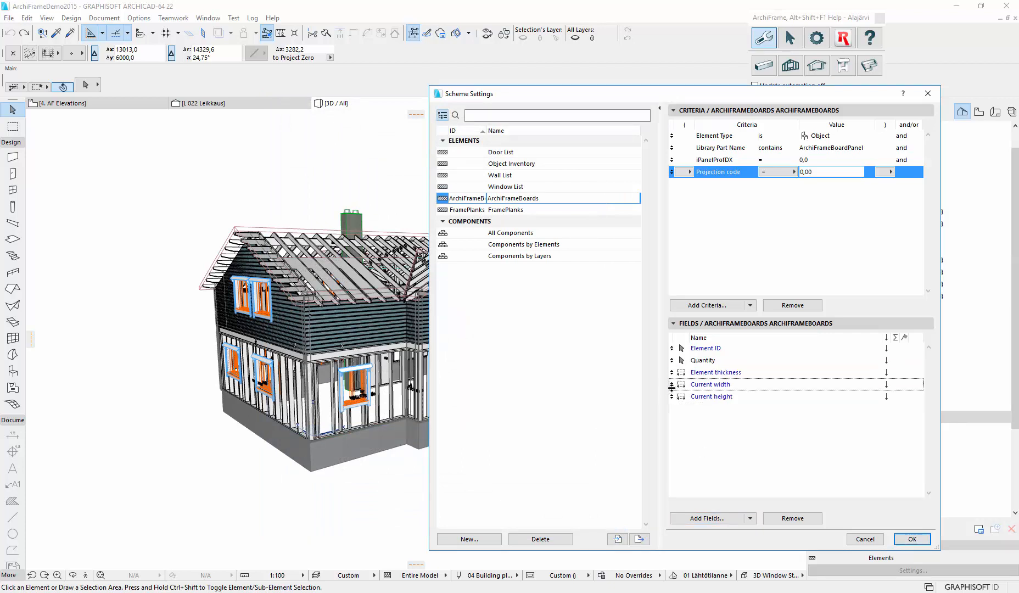
pyautogui.click(710, 385)
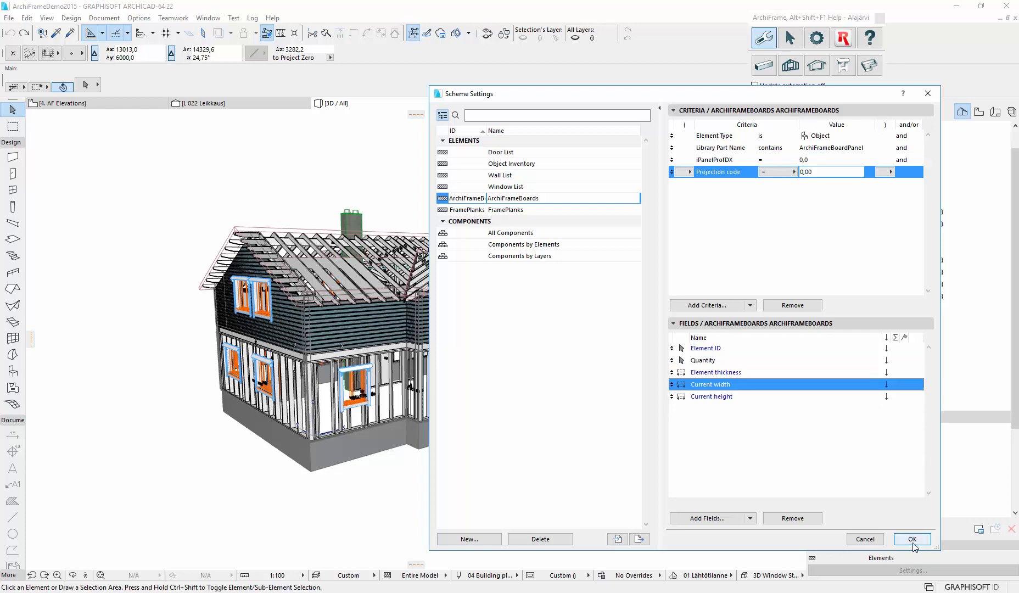
# Confirm the scheme settings and open the ArchiFrameBoards schedule from the Navigator
pyautogui.click(911, 539)
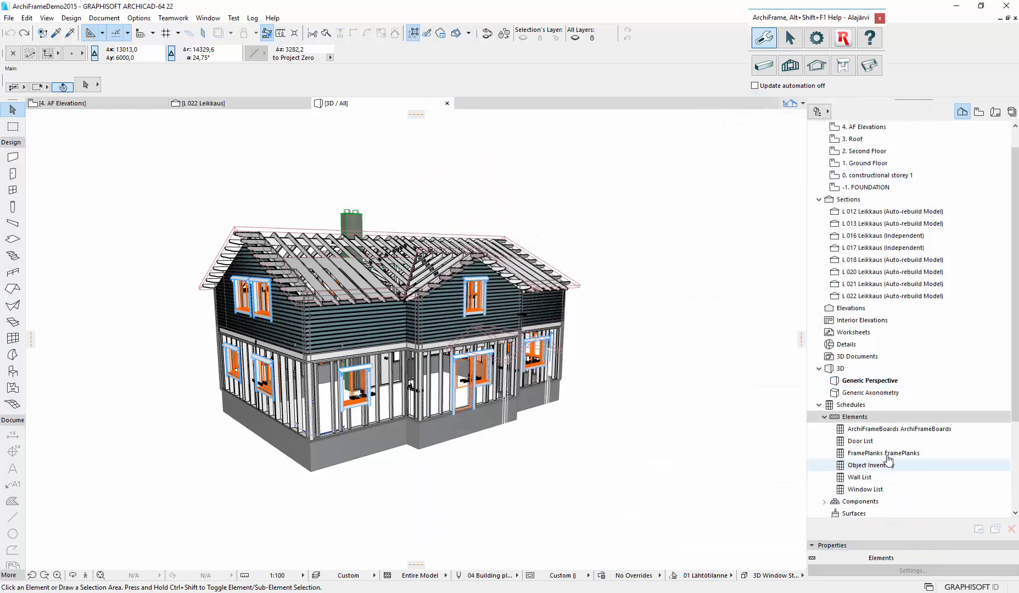
pyautogui.click(887, 429)
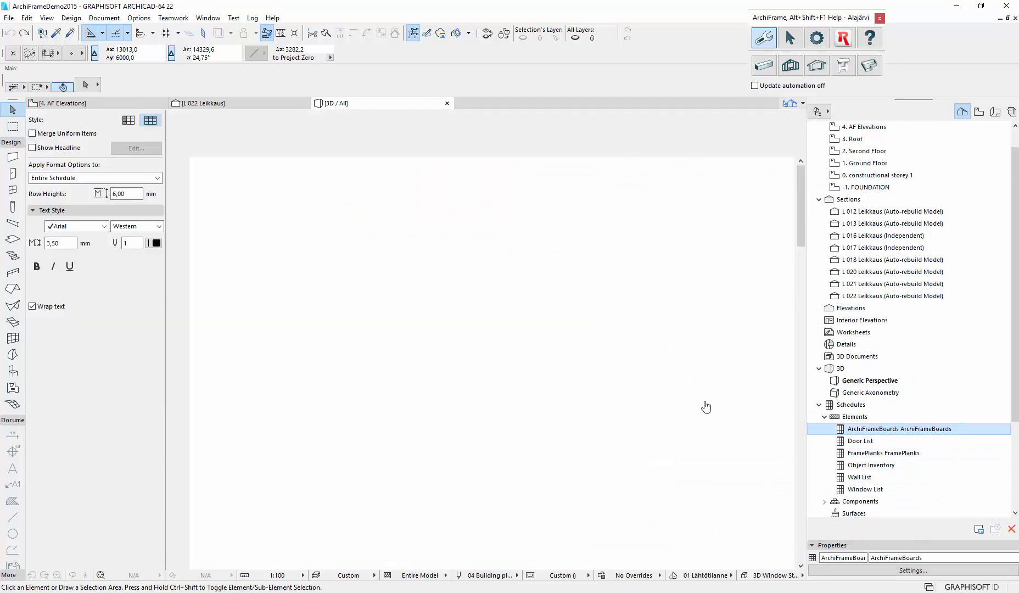
pyautogui.doubleClick(900, 429)
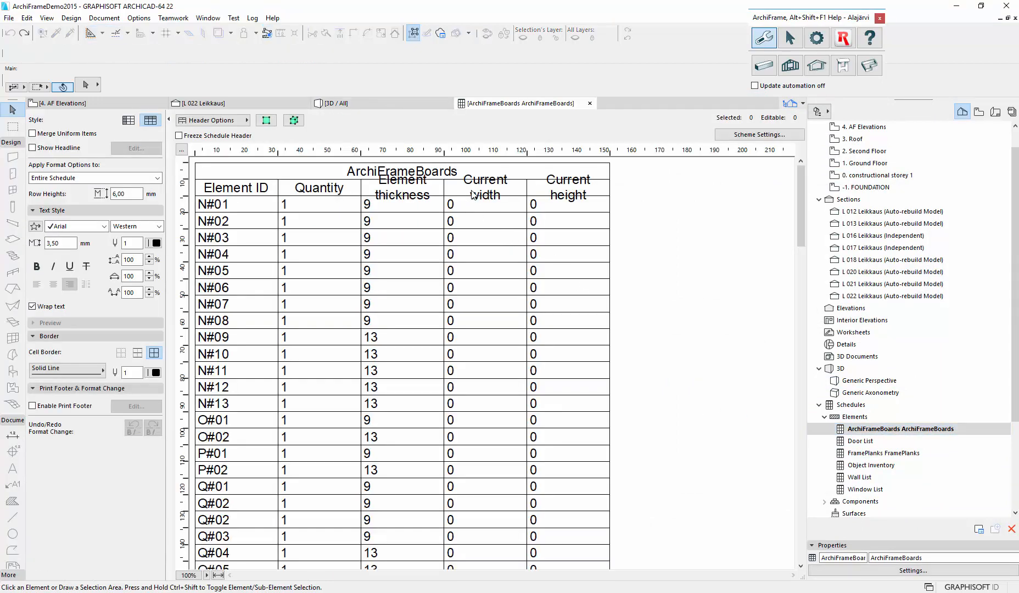
pyautogui.moveTo(507, 229)
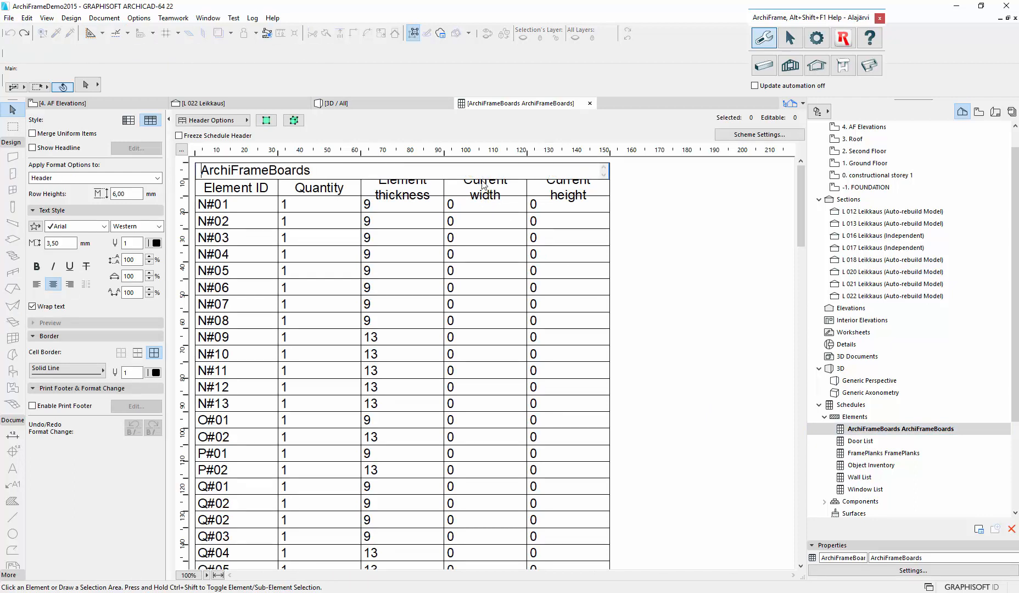
# Rename the Current width and Current height column headings to Width and Height
pyautogui.doubleClick(484, 187)
pyautogui.write('Width')
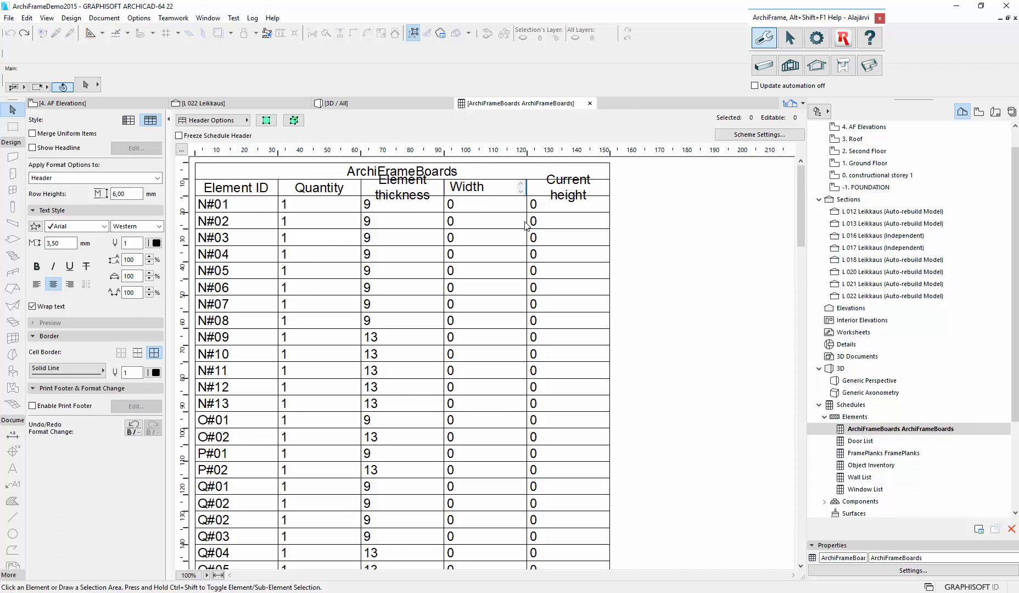
pyautogui.doubleClick(567, 187)
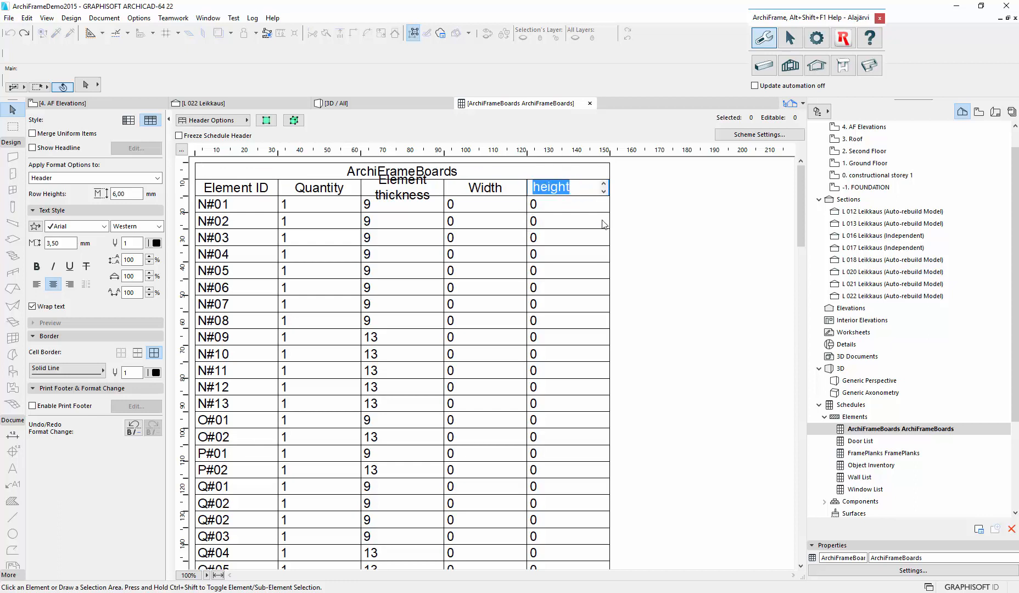
pyautogui.write('Heigh')
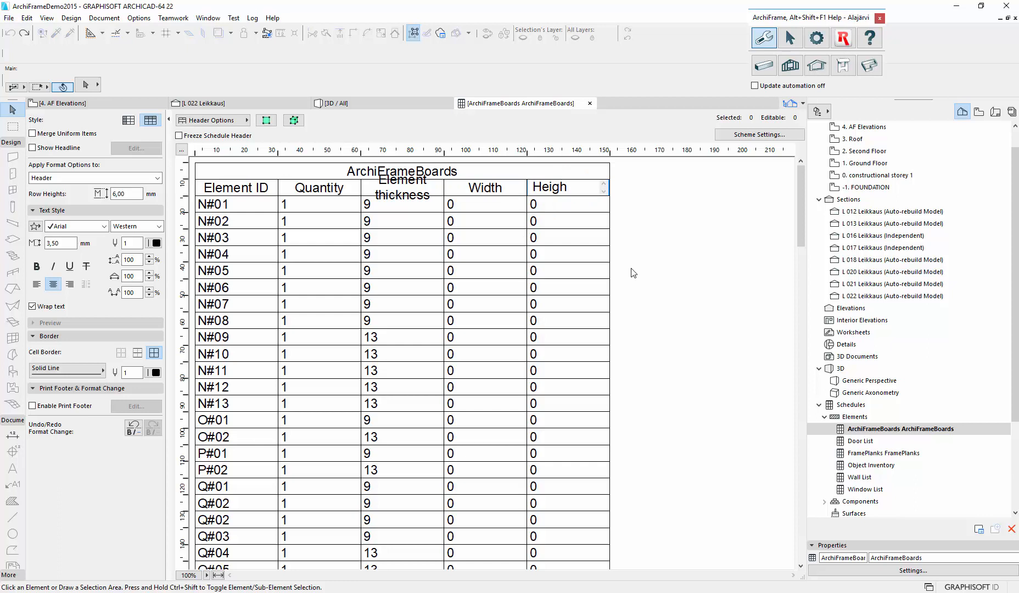
pyautogui.click(319, 204)
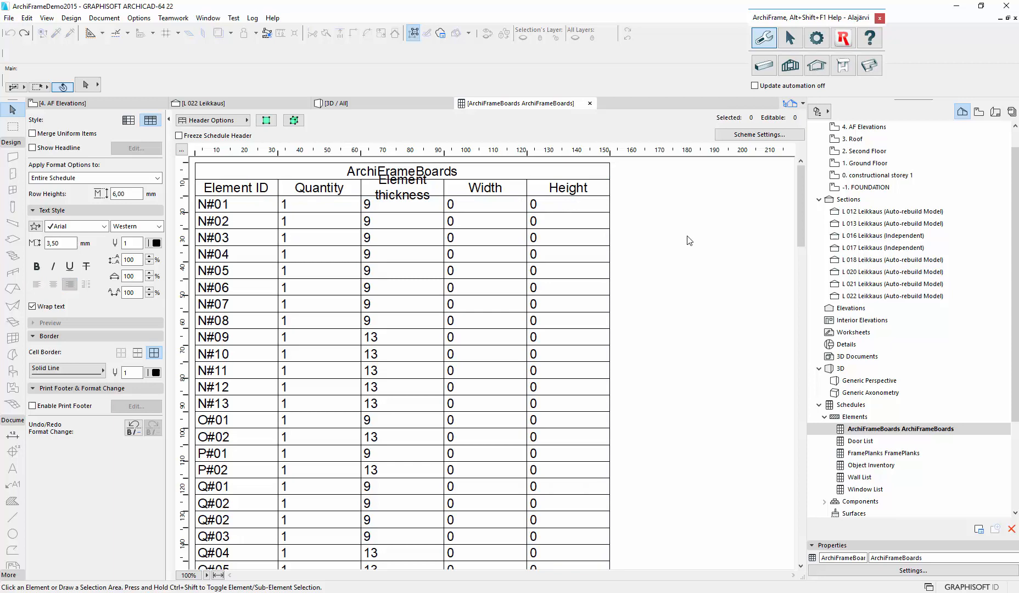
pyautogui.click(336, 103)
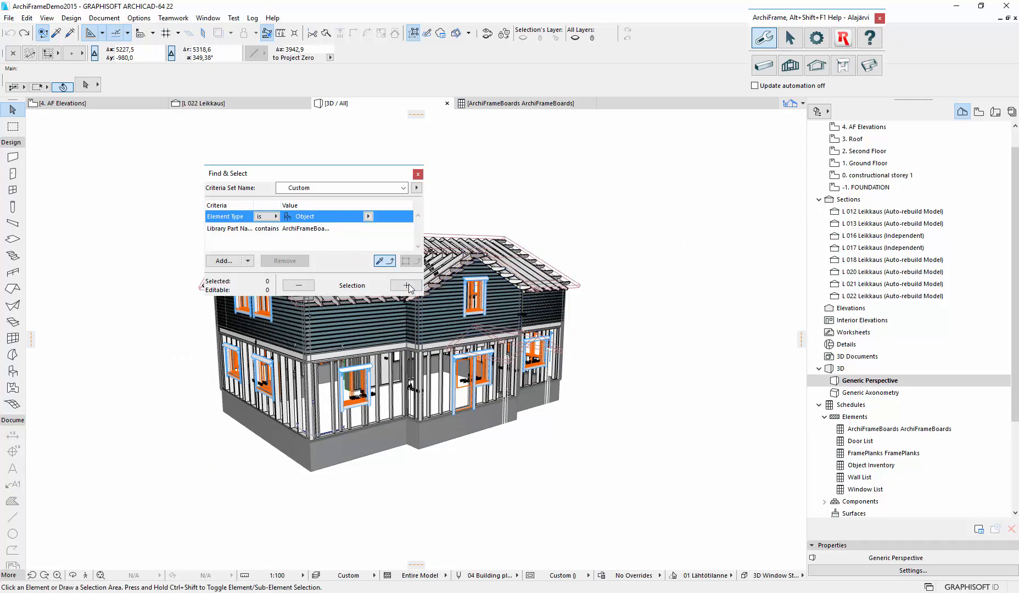
# Select all 130 ArchiFrameBoard panels matching the search and confirm their settings
pyautogui.click(406, 285)
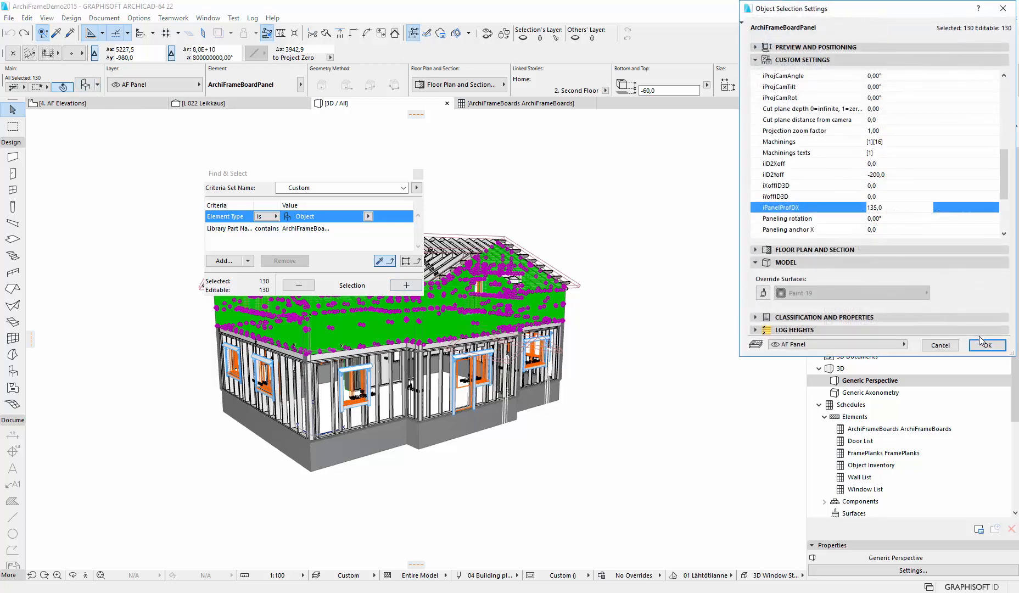
pyautogui.click(987, 346)
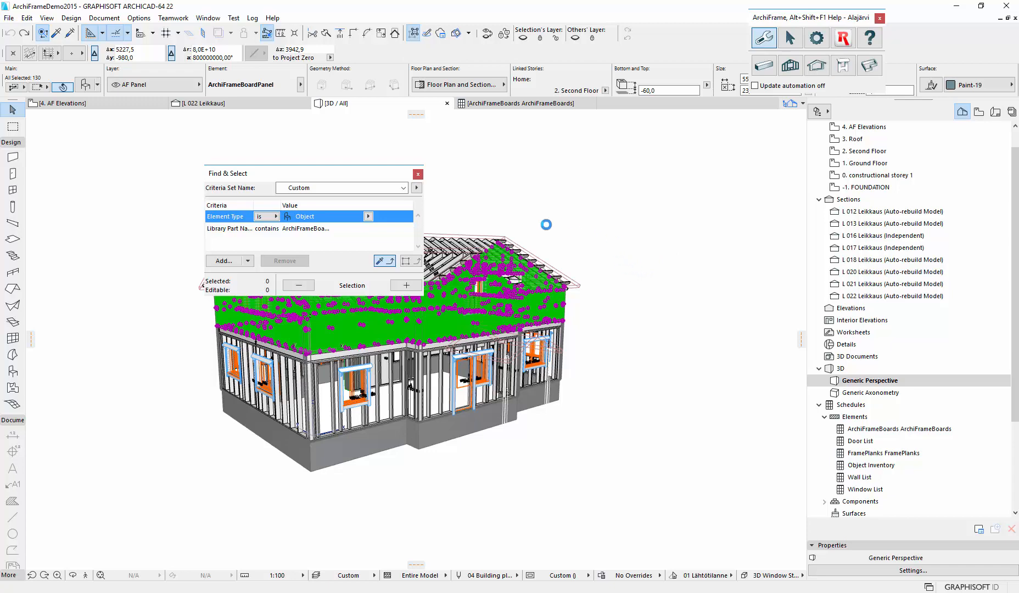
pyautogui.moveTo(598, 270)
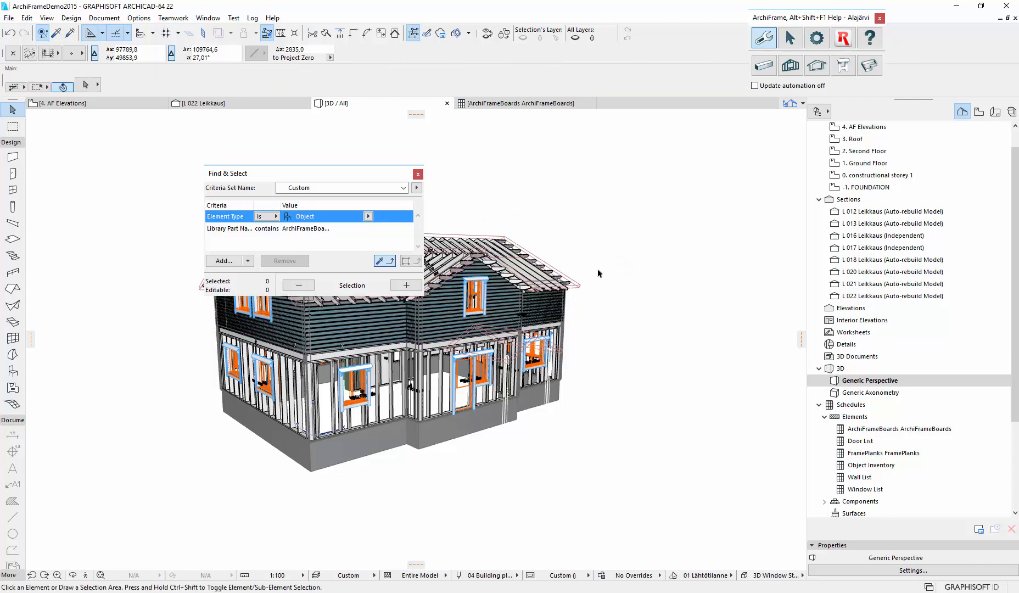
# Check an upper gable panel's calculated Current width and Area in its settings
pyautogui.click(476, 315)
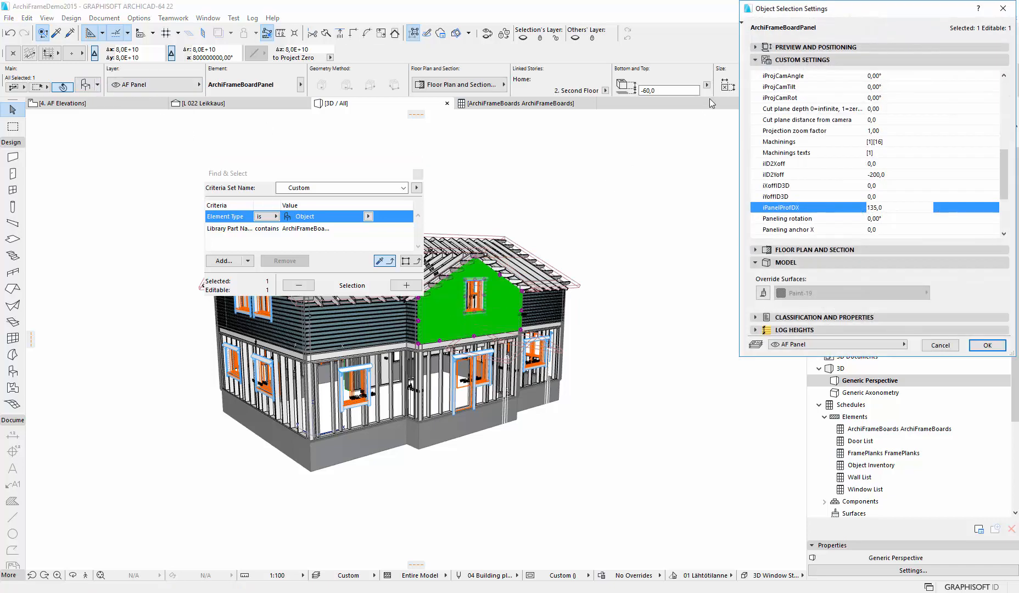
pyautogui.scroll(-3)
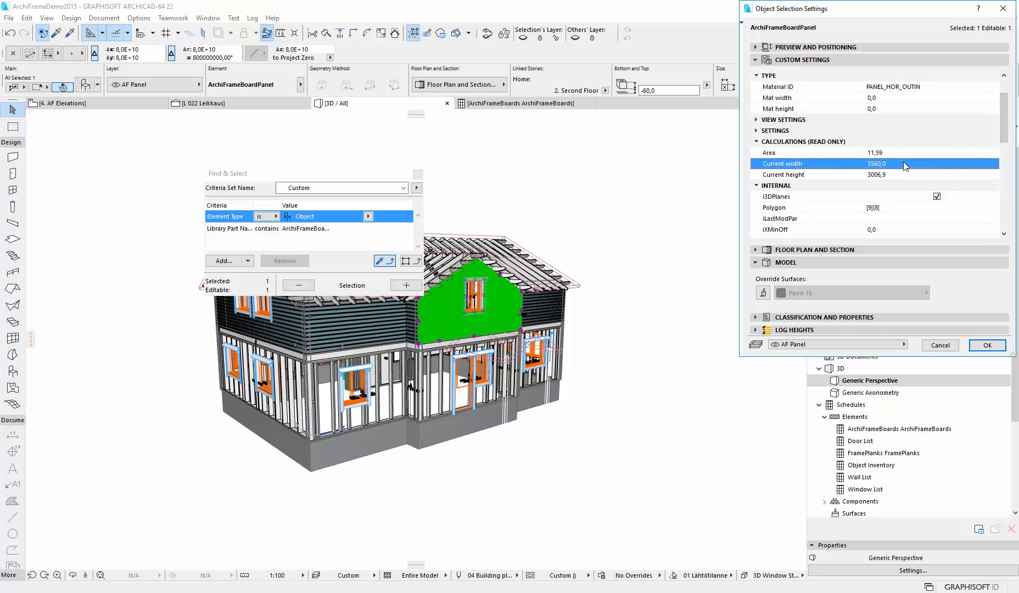
pyautogui.click(886, 163)
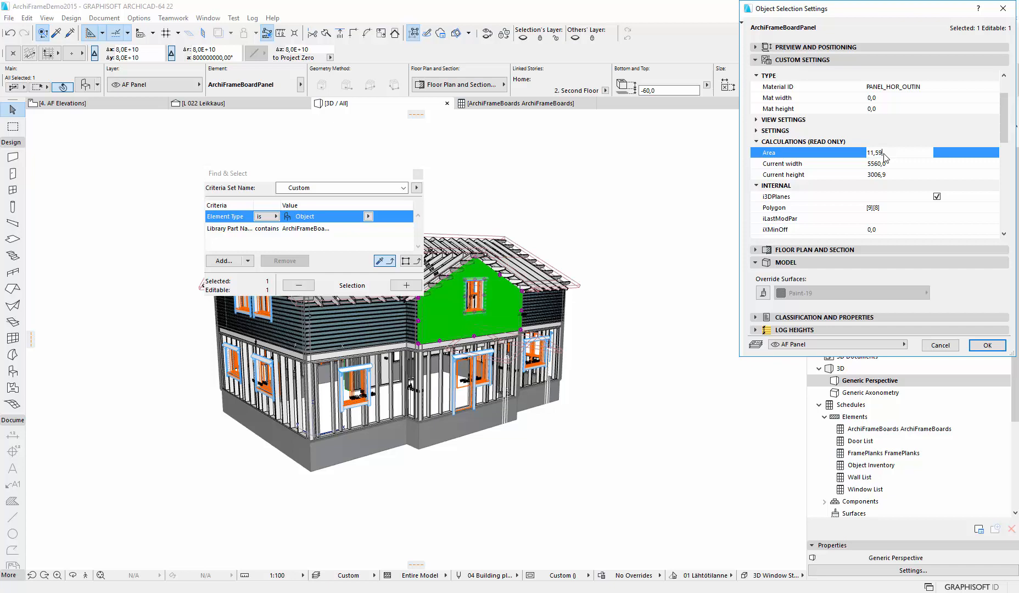
pyautogui.click(987, 346)
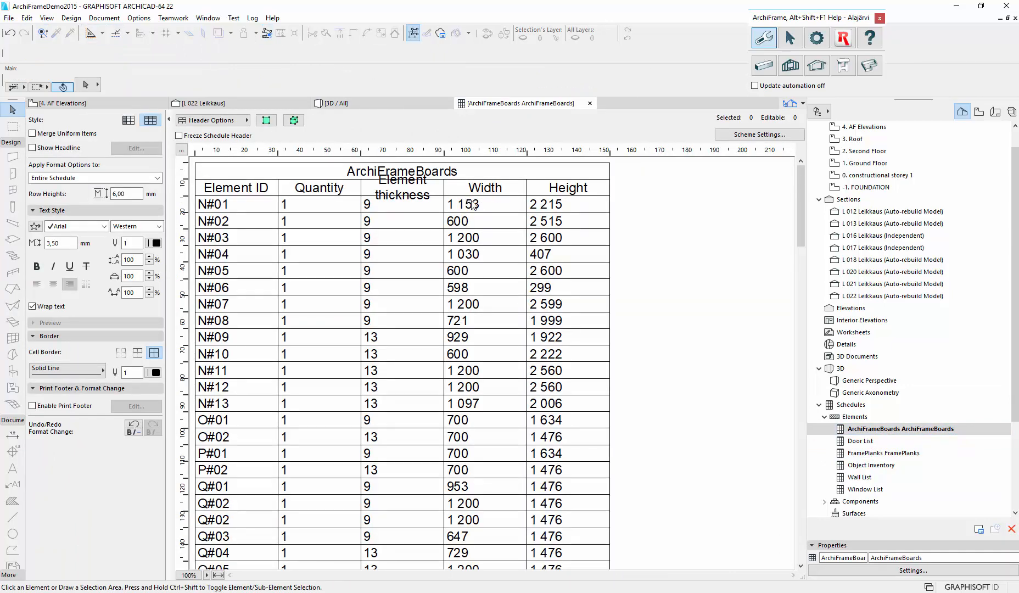
pyautogui.moveTo(738, 257)
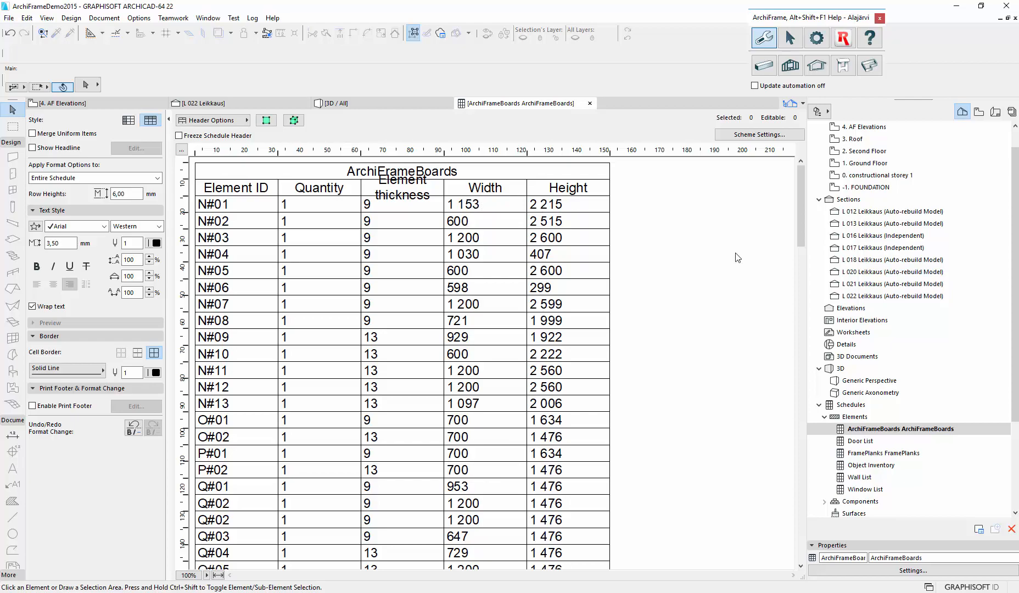